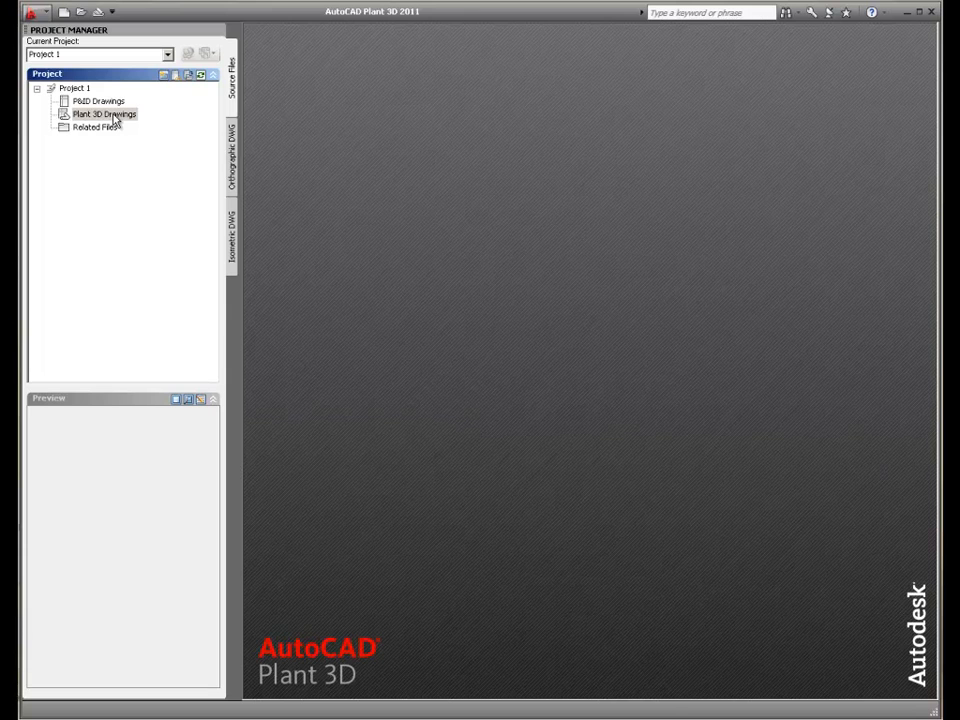
- Create pipe1.dwg under Project 1's Plant 3D Drawings and open it as an empty model
{"action": "left_click", "coordinate": [161, 77]}
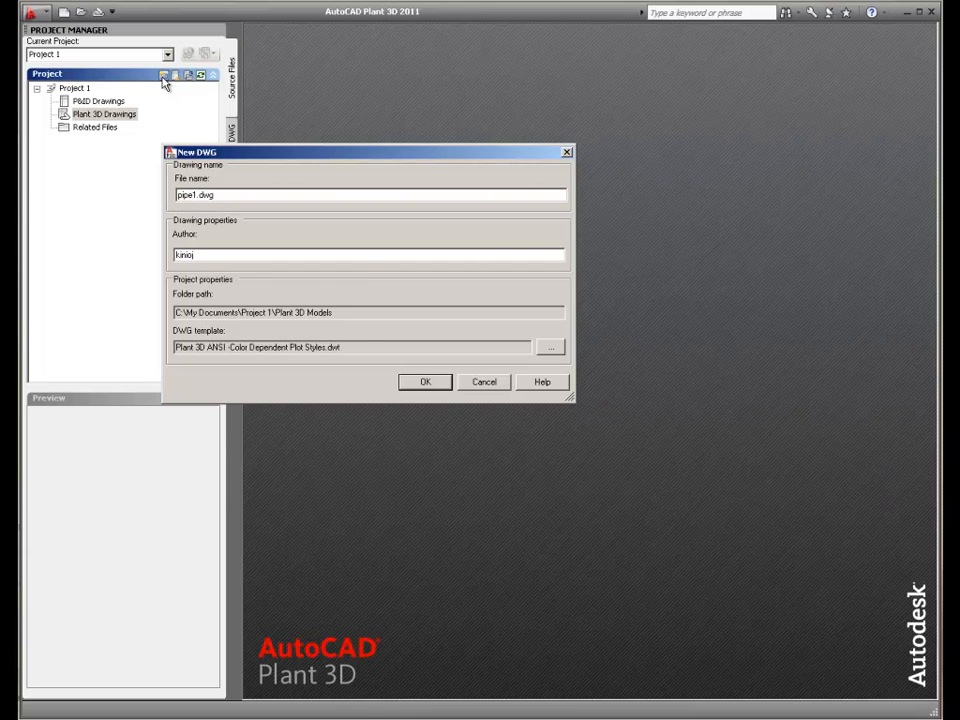
{"action": "left_click", "coordinate": [425, 381]}
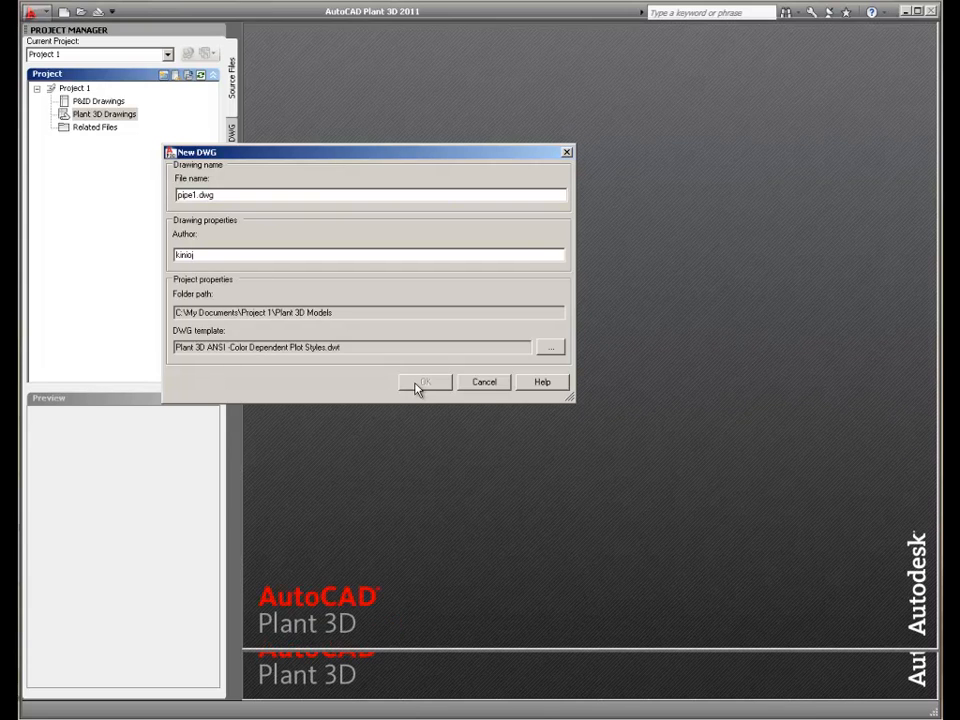
{"action": "left_click", "coordinate": [425, 382]}
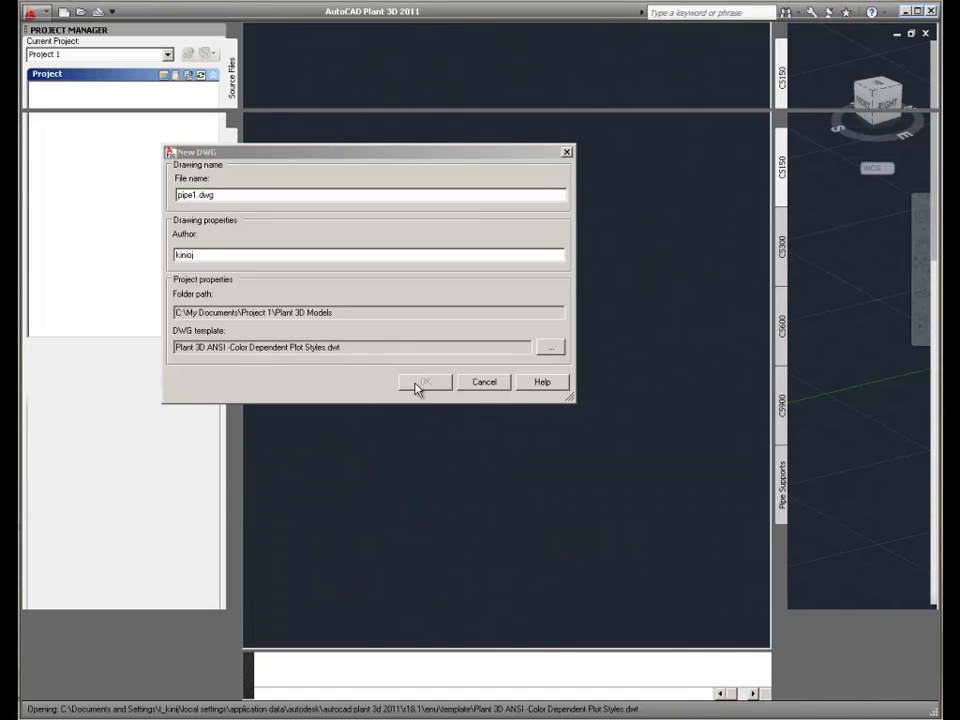
{"action": "left_click", "coordinate": [425, 382]}
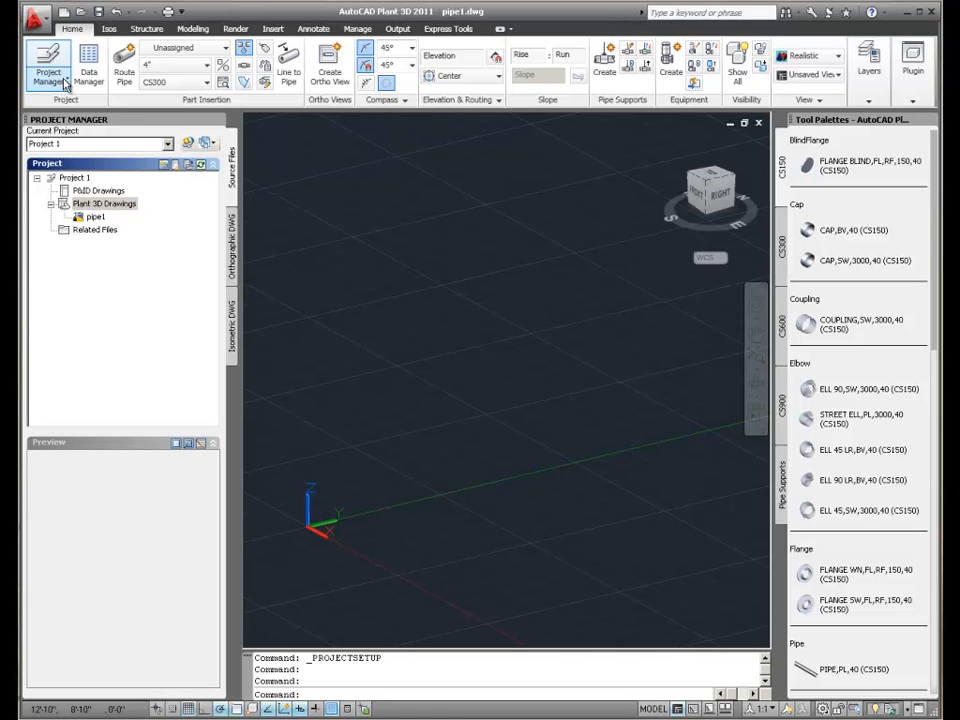
- Open Project Setup and show the General Settings > File Name Format page
{"action": "left_click", "coordinate": [48, 72]}
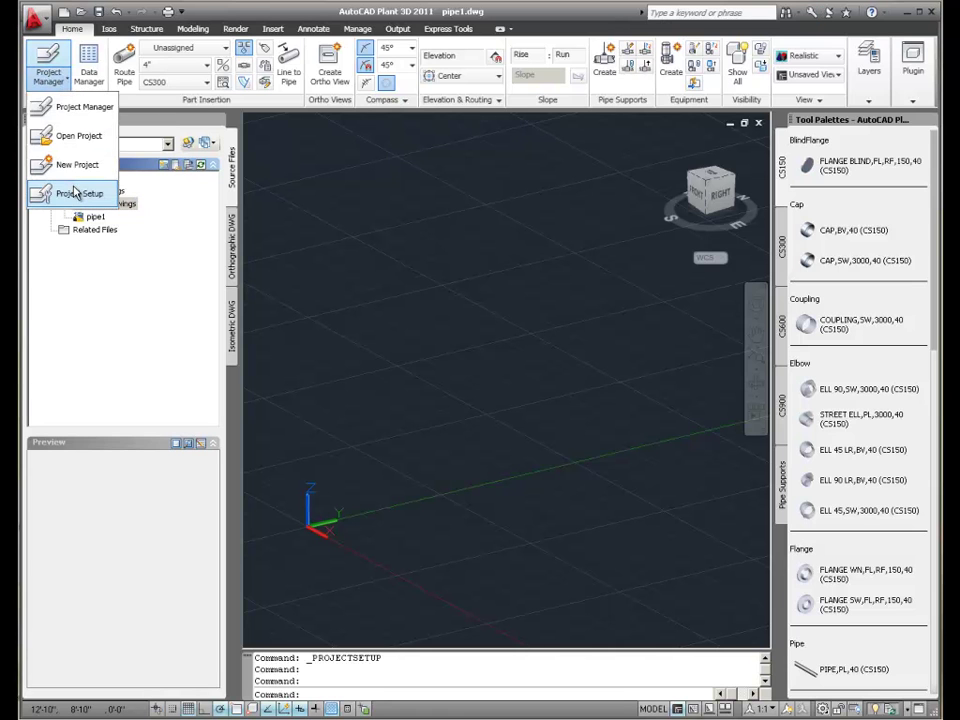
{"action": "left_click", "coordinate": [68, 192]}
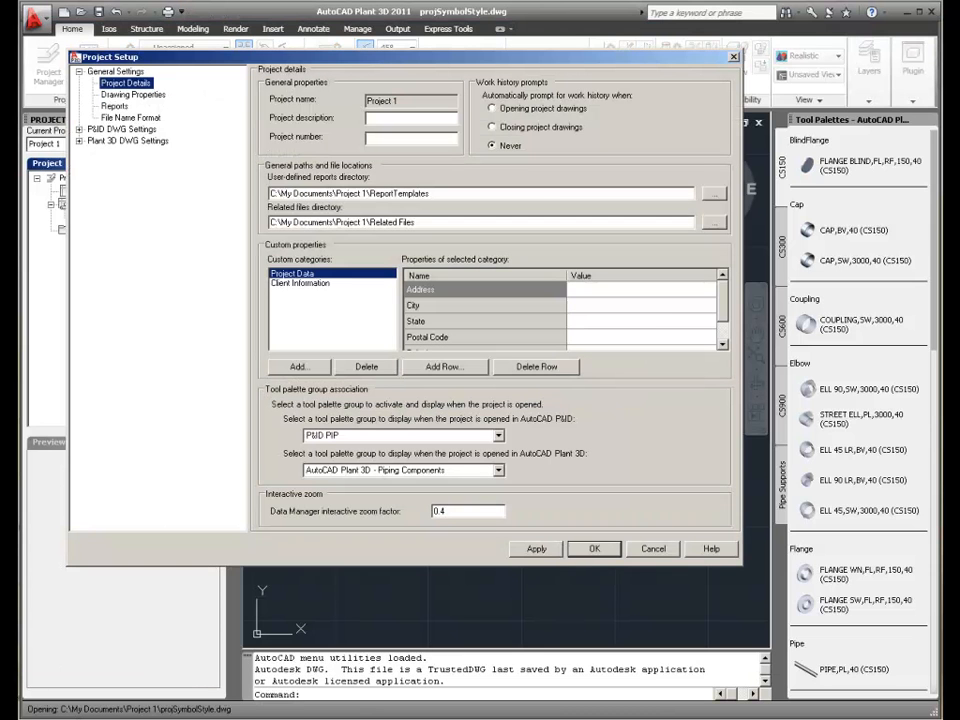
{"action": "left_click", "coordinate": [130, 117]}
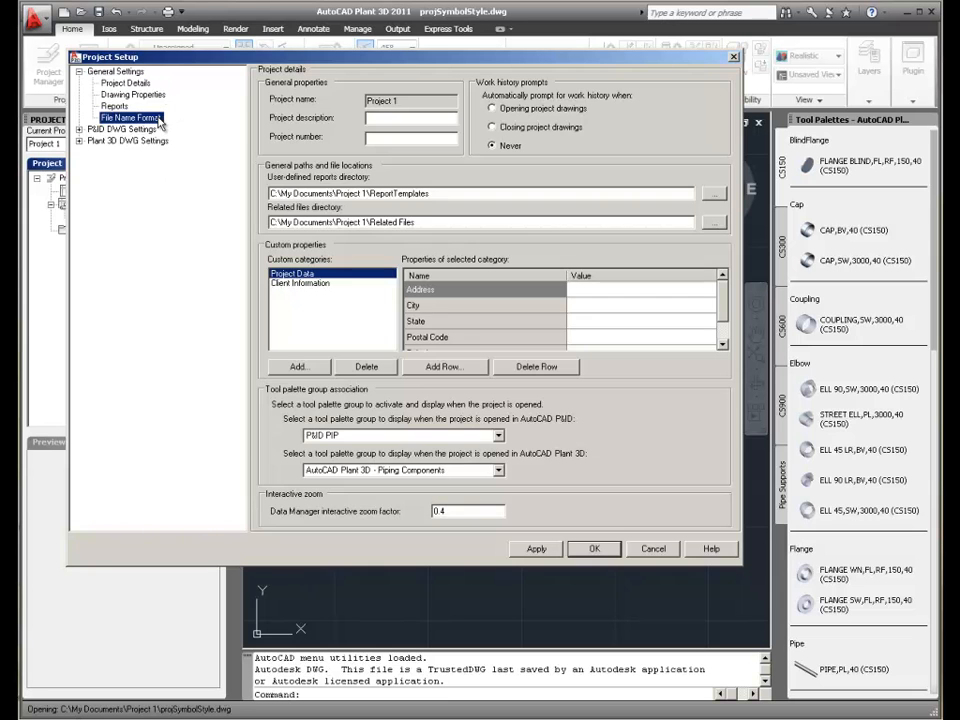
{"action": "left_click", "coordinate": [134, 118]}
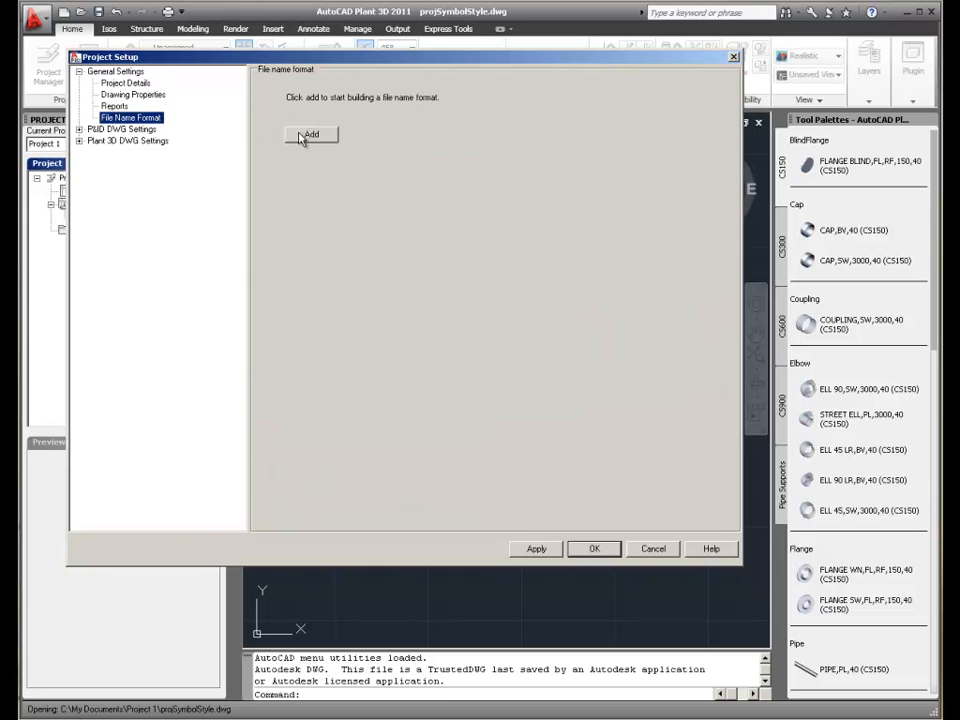
- Add four file name format fields named Unit, Area, Type and Sequence
{"action": "left_click", "coordinate": [311, 134]}
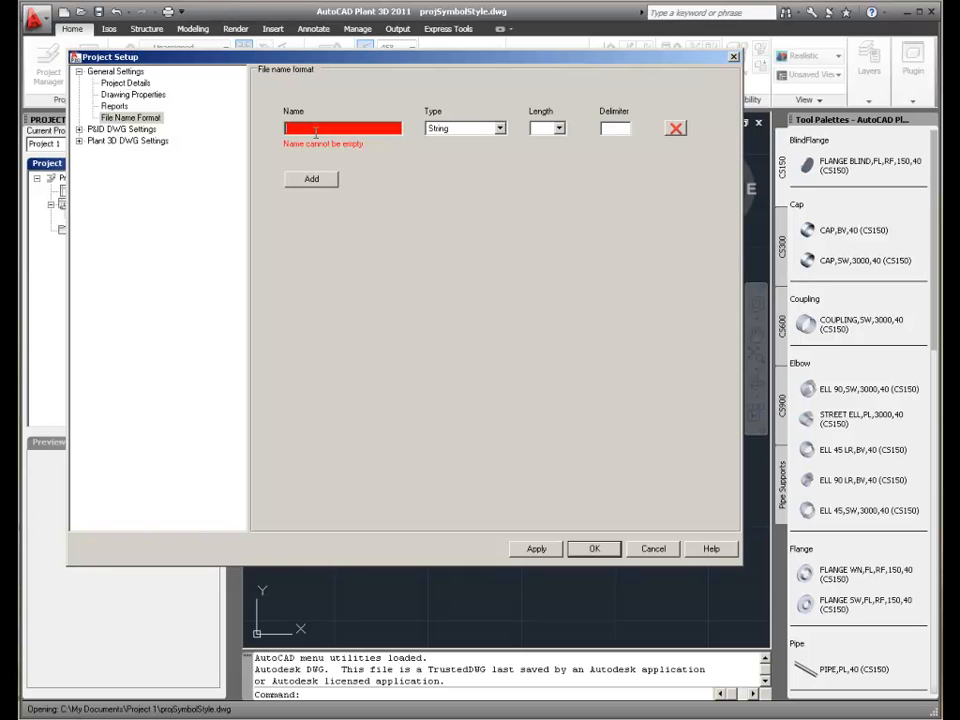
{"action": "type", "text": "Unit"}
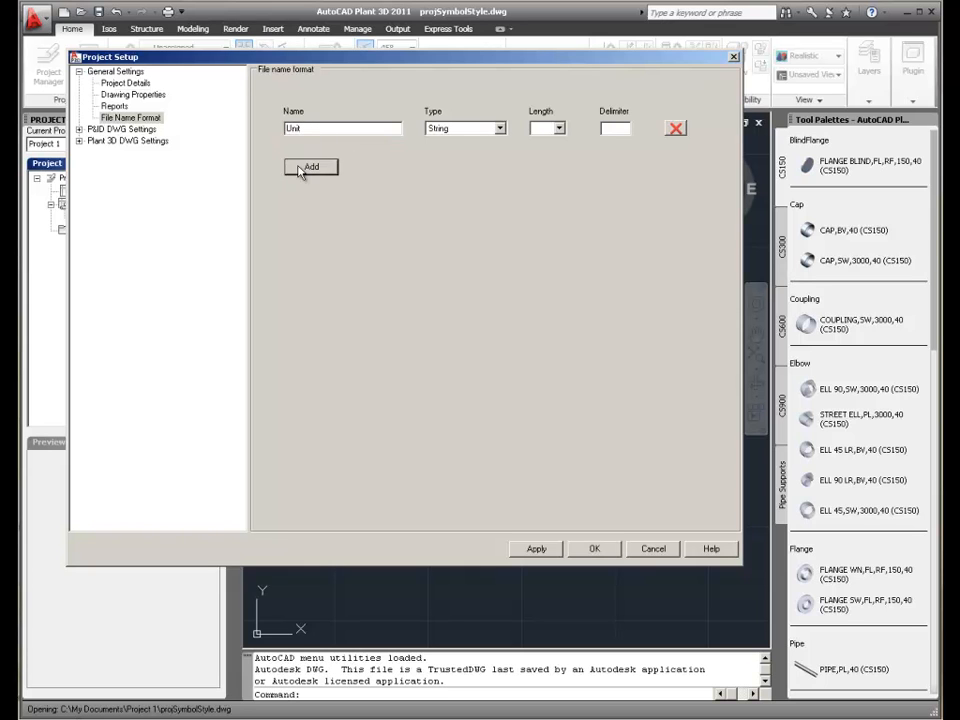
{"action": "left_click", "coordinate": [310, 166]}
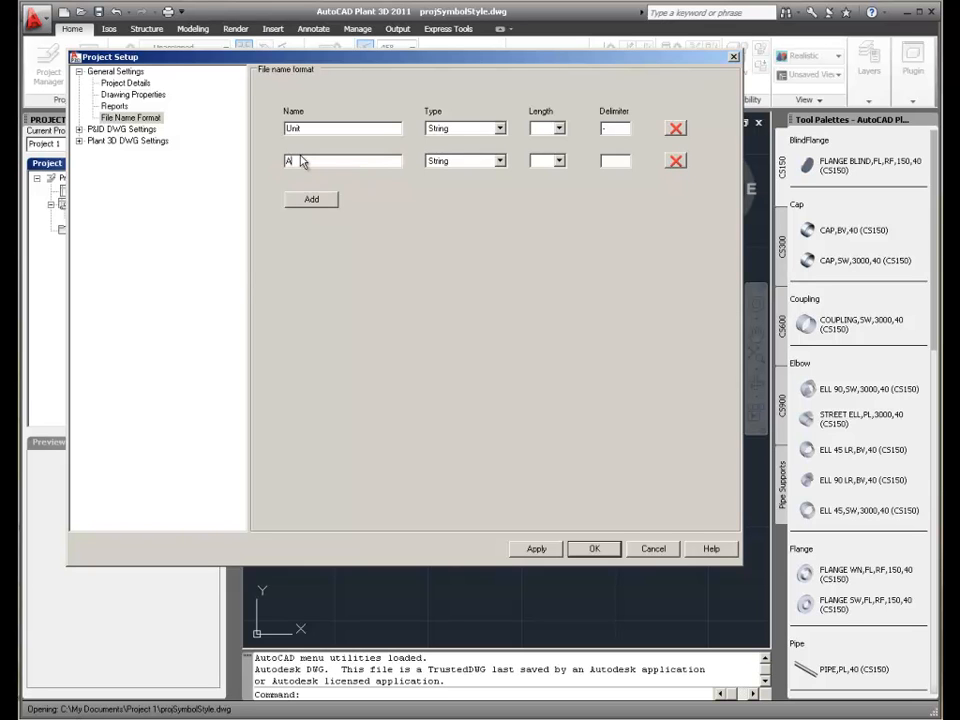
{"action": "type", "text": "rea"}
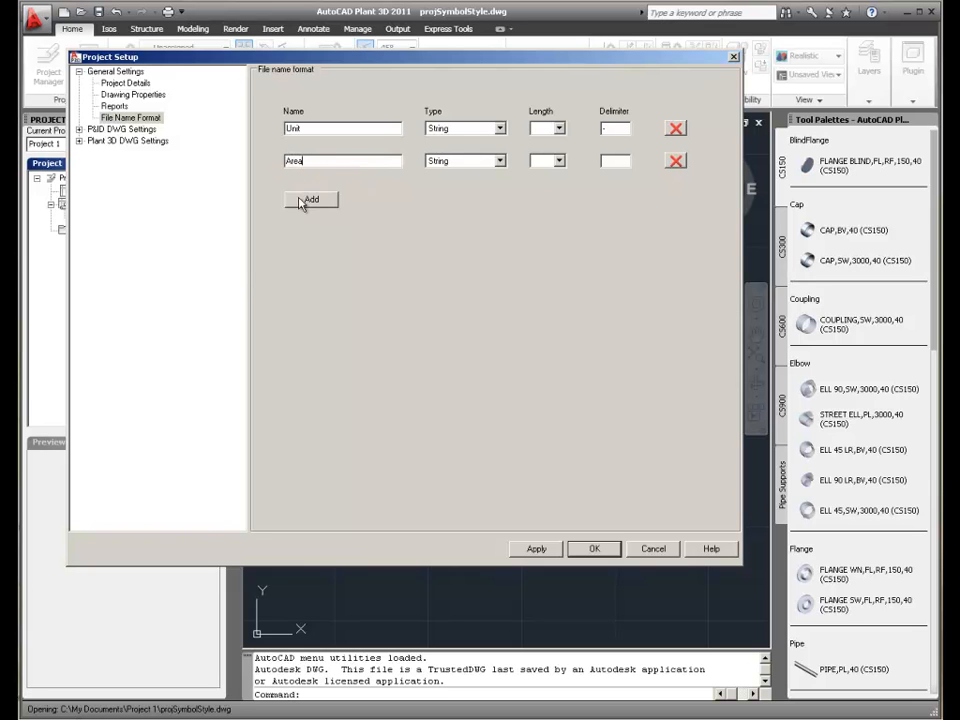
{"action": "left_click", "coordinate": [311, 199]}
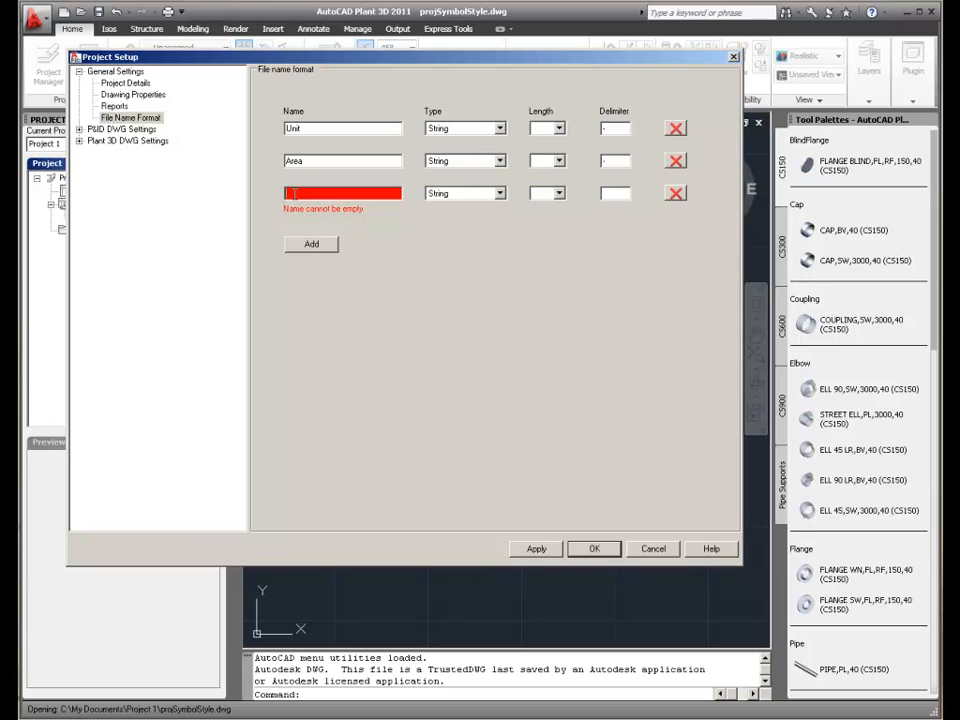
{"action": "type", "text": "Type"}
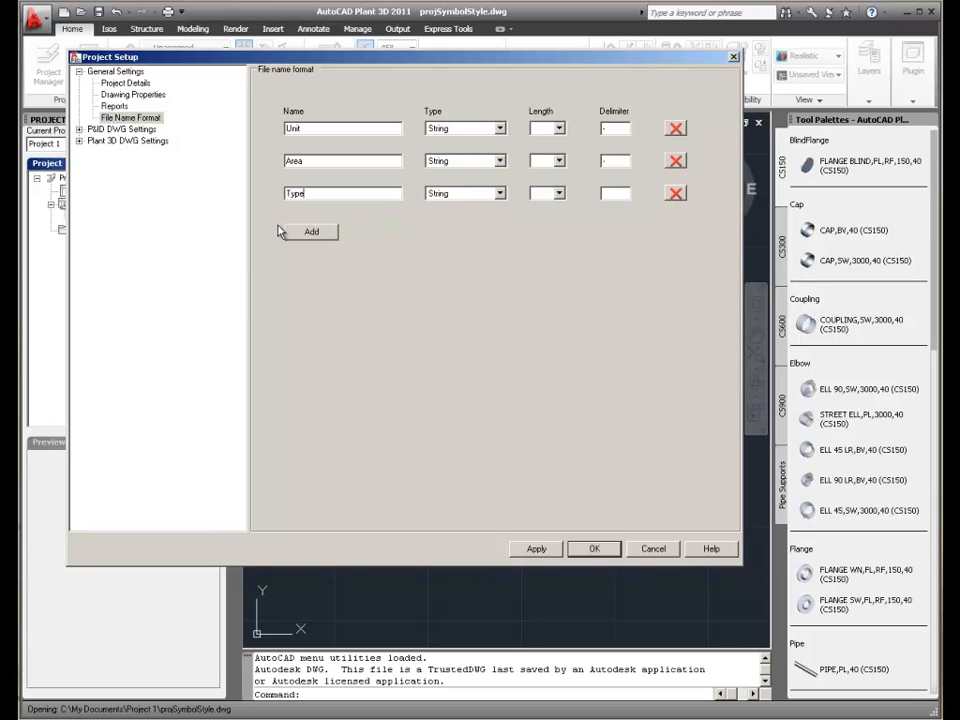
{"action": "left_click", "coordinate": [311, 231]}
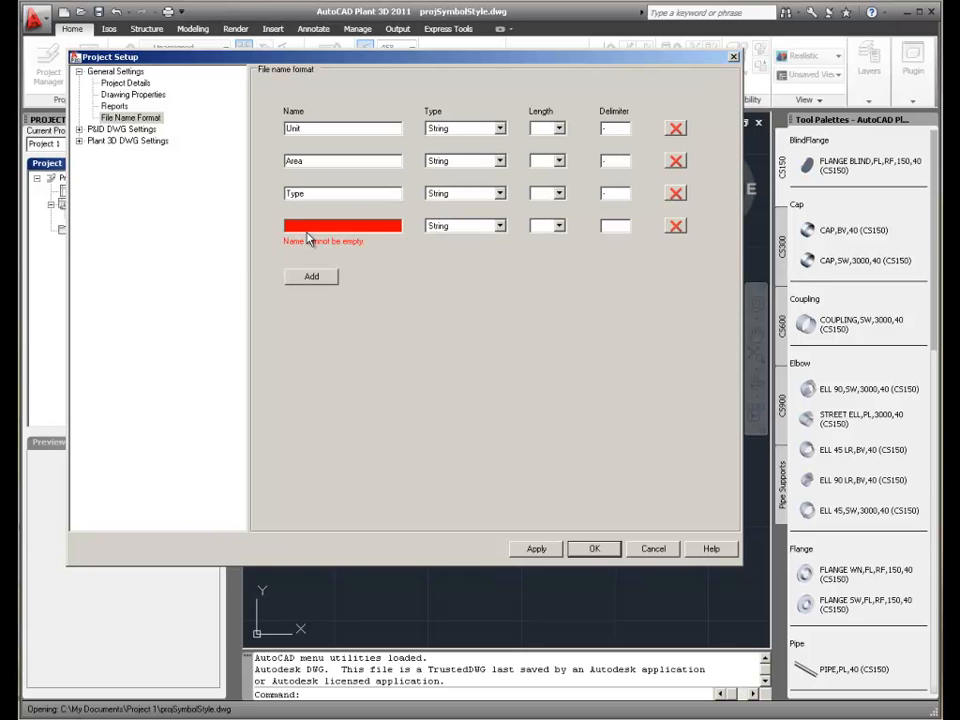
{"action": "type", "text": "Sequence"}
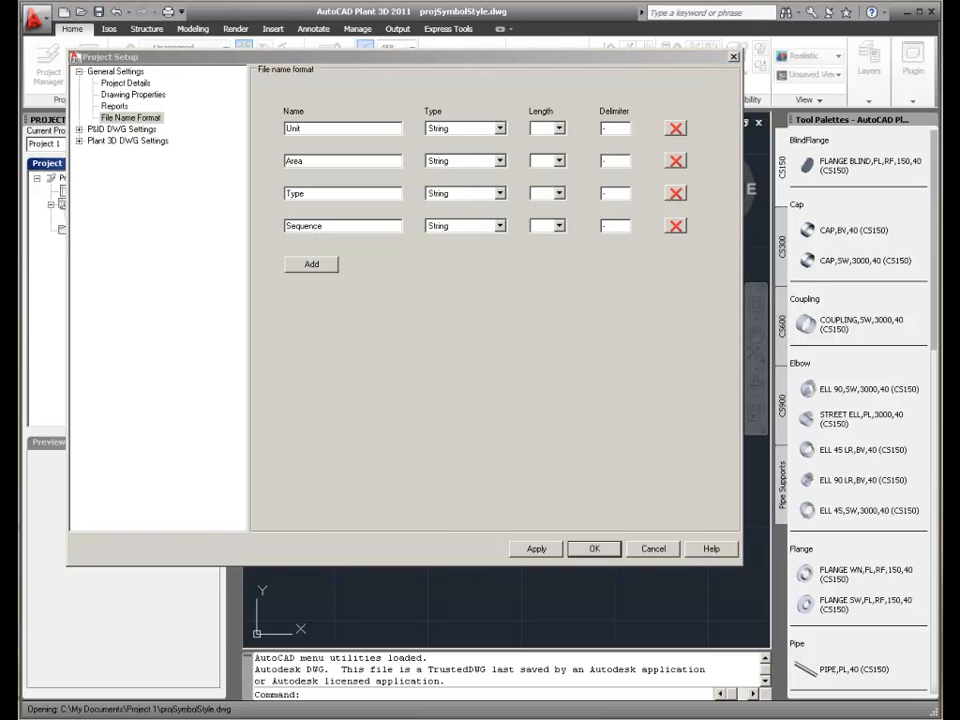
{"action": "mouse_move", "coordinate": [417, 710]}
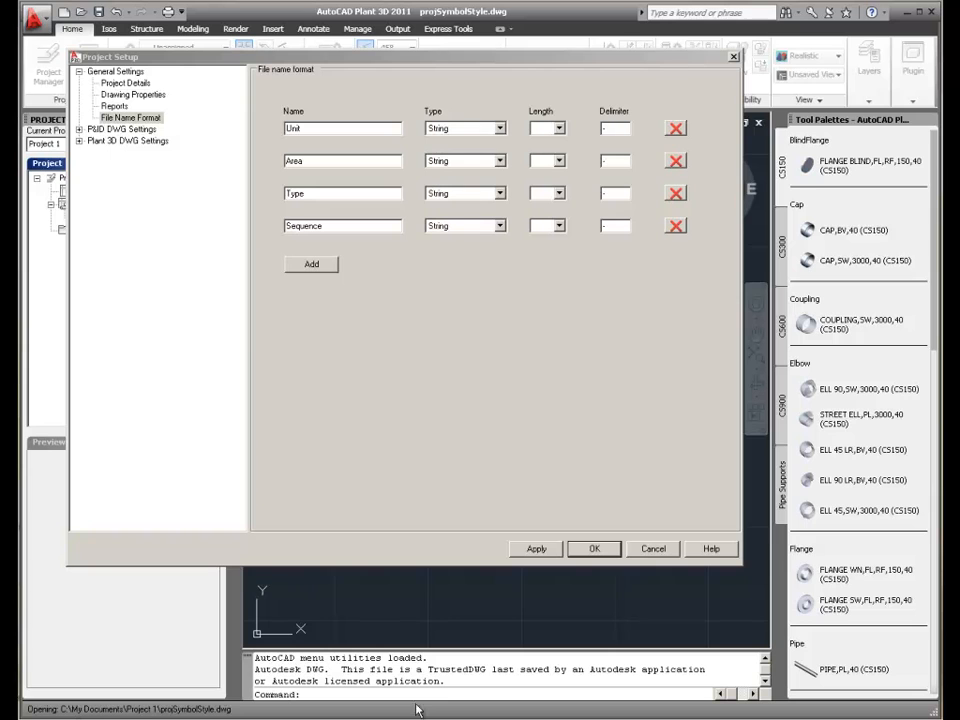
{"action": "mouse_move", "coordinate": [494, 231]}
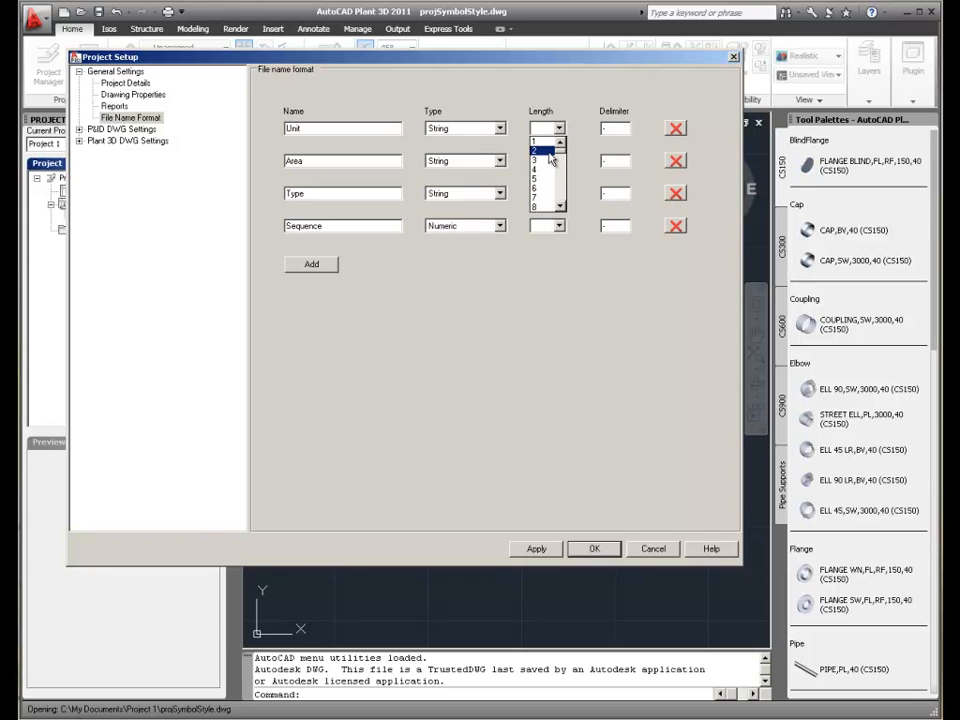
- Give the Unit and Area fields a length of 2 and choose a Sequence length
{"action": "left_click", "coordinate": [557, 161]}
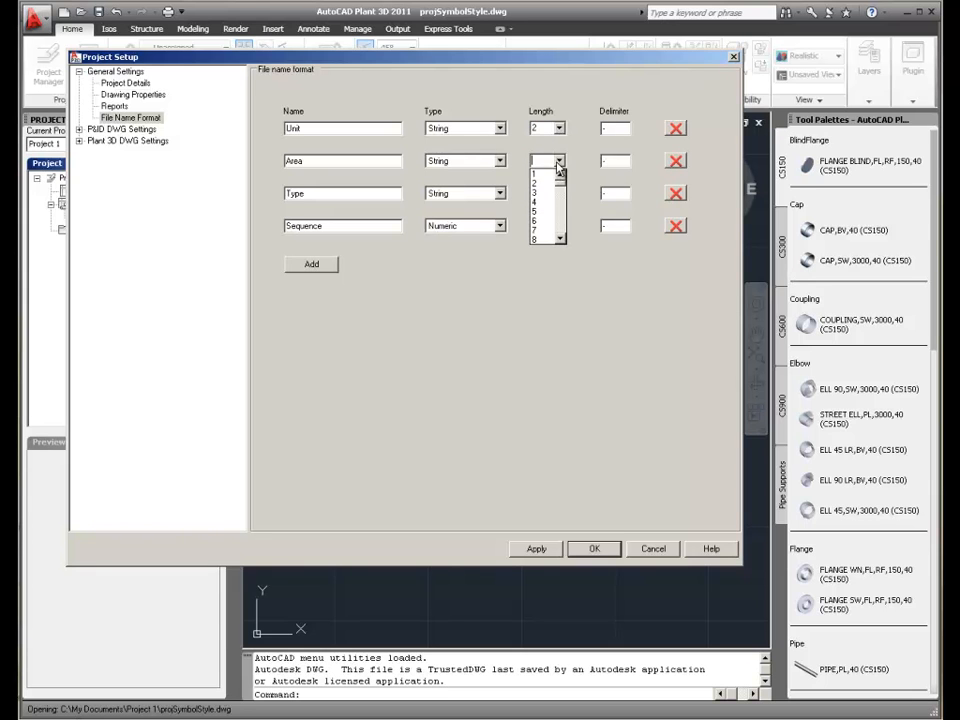
{"action": "left_click", "coordinate": [538, 172]}
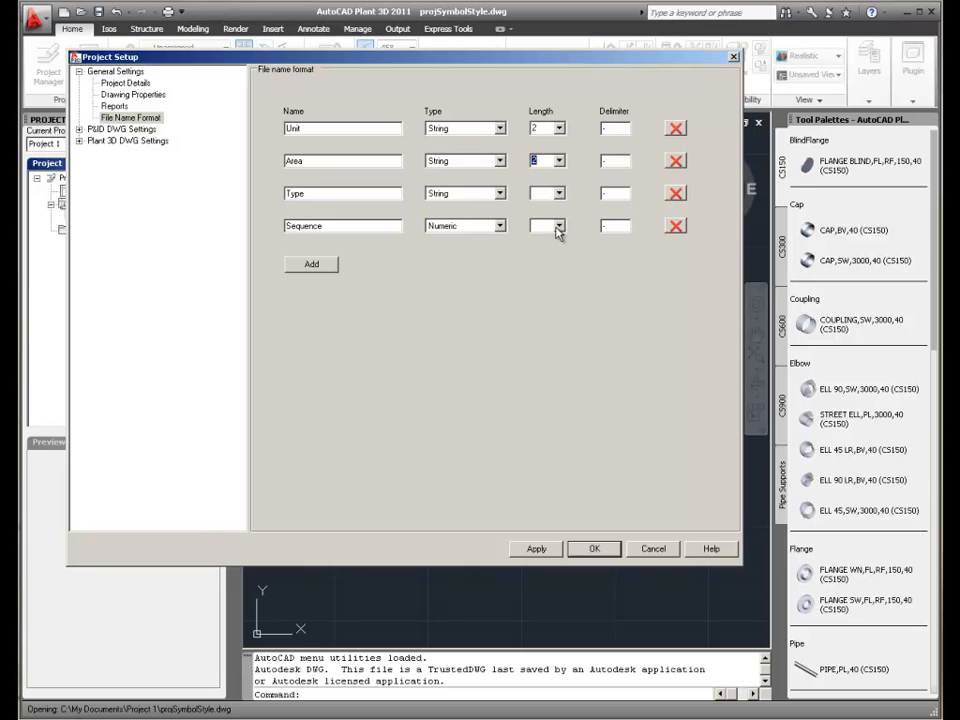
{"action": "left_click", "coordinate": [559, 225]}
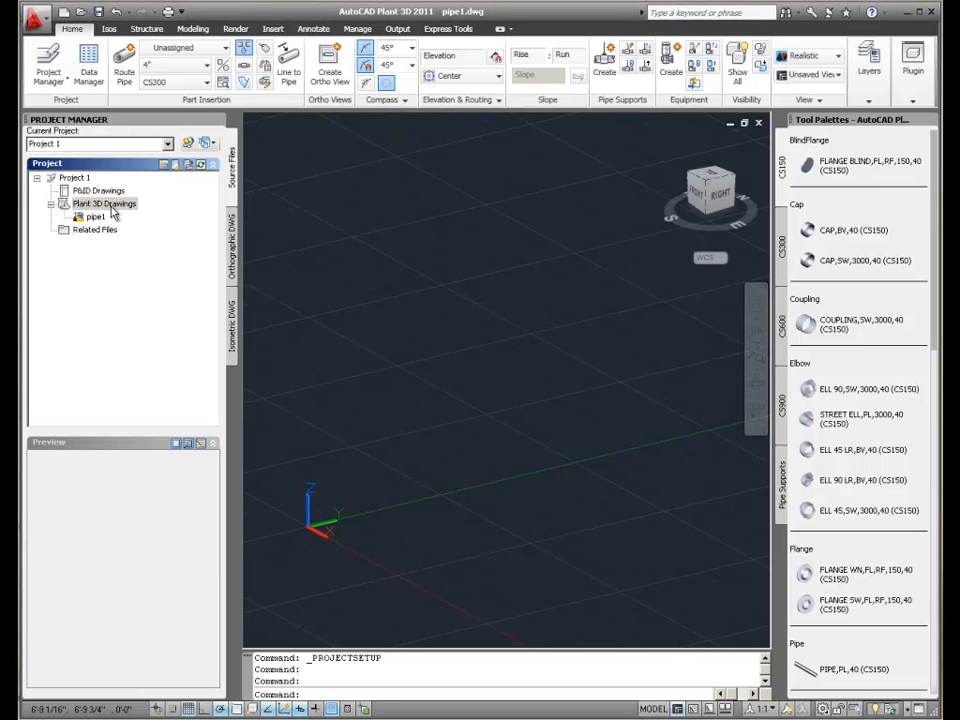
- Create drawing 51-77-PIPING-1222 from Unit 51, Area 77, Type PIPING, Sequence 1222
{"action": "right_click", "coordinate": [95, 202]}
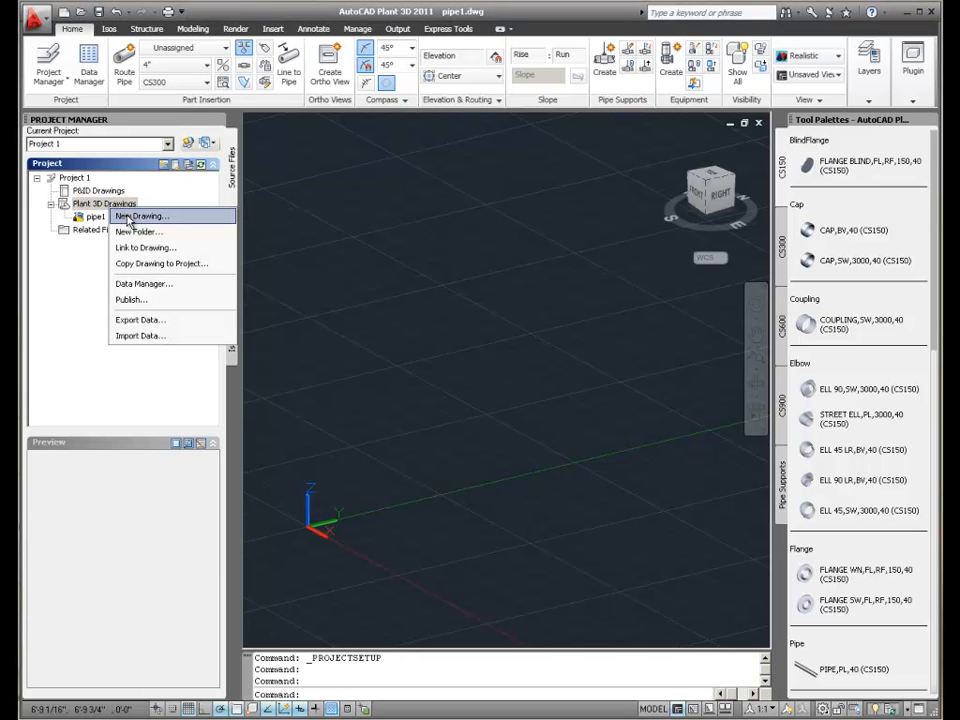
{"action": "left_click", "coordinate": [150, 217]}
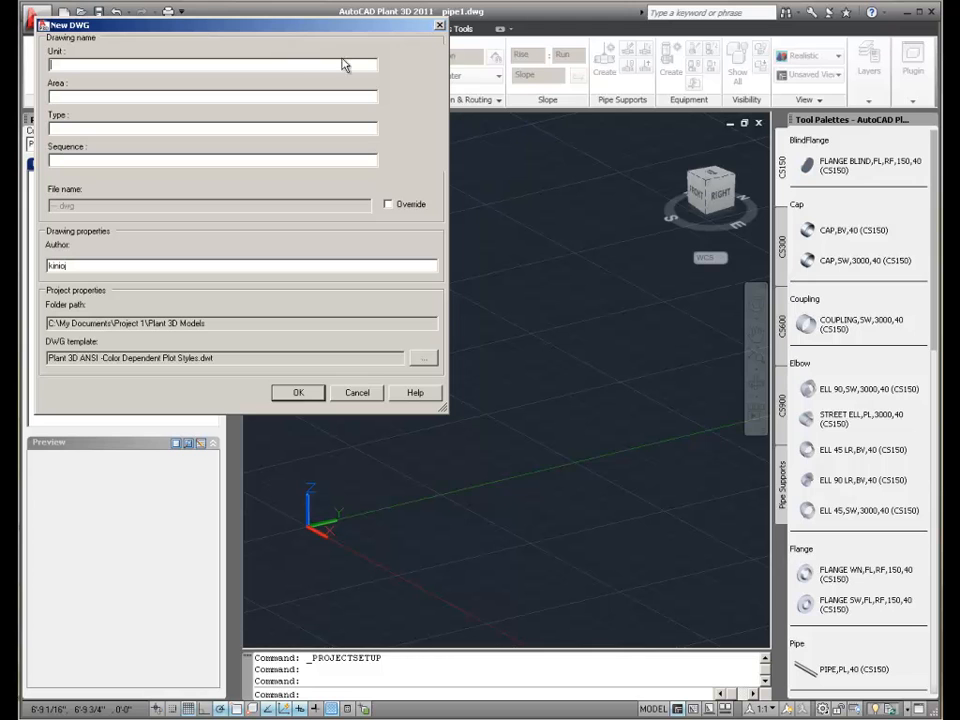
{"action": "type", "text": "51"}
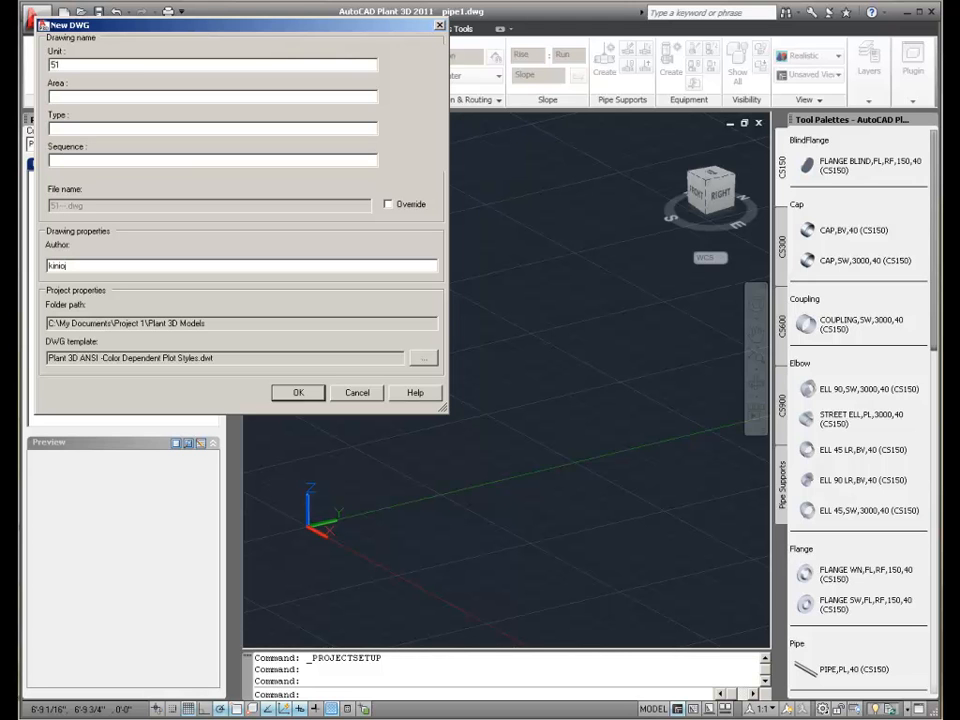
{"action": "type", "text": "7"}
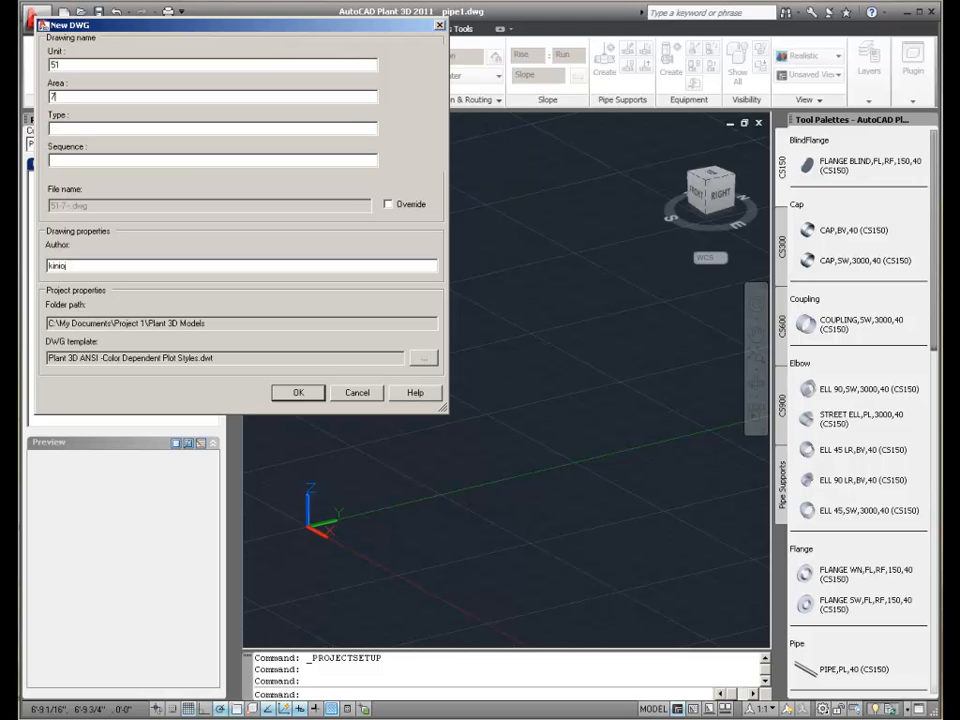
{"action": "type", "text": "7"}
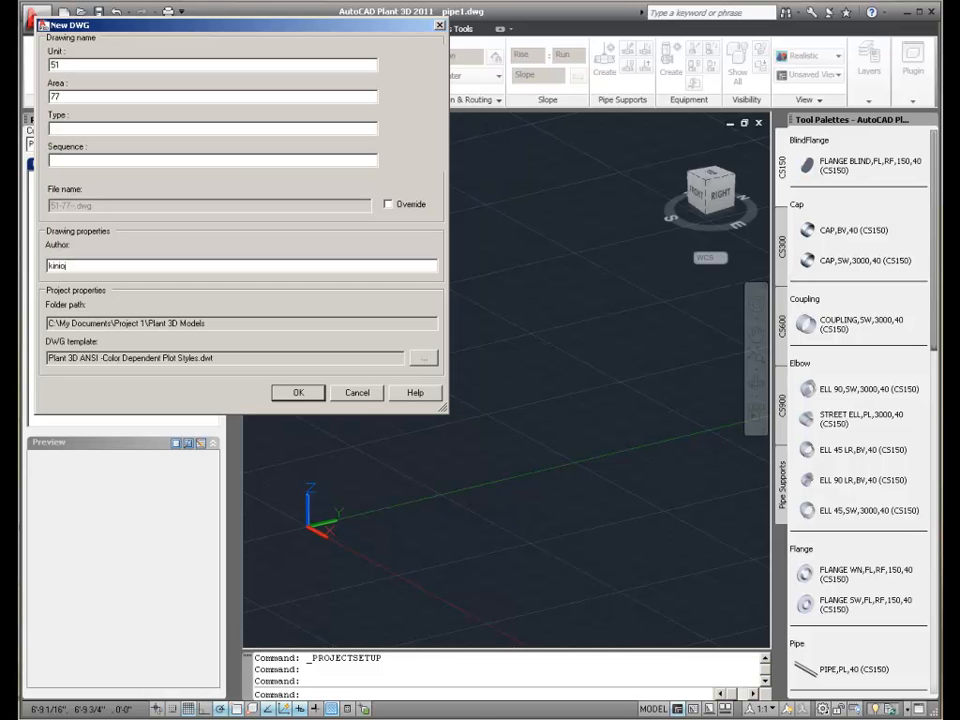
{"action": "type", "text": "PIPING"}
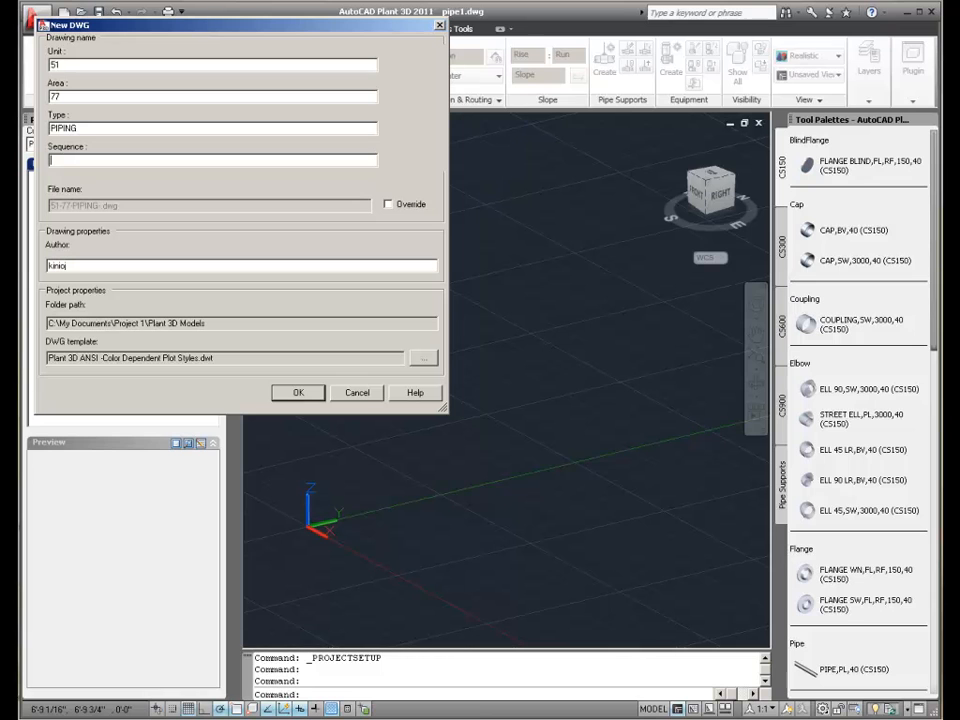
{"action": "type", "text": "1222"}
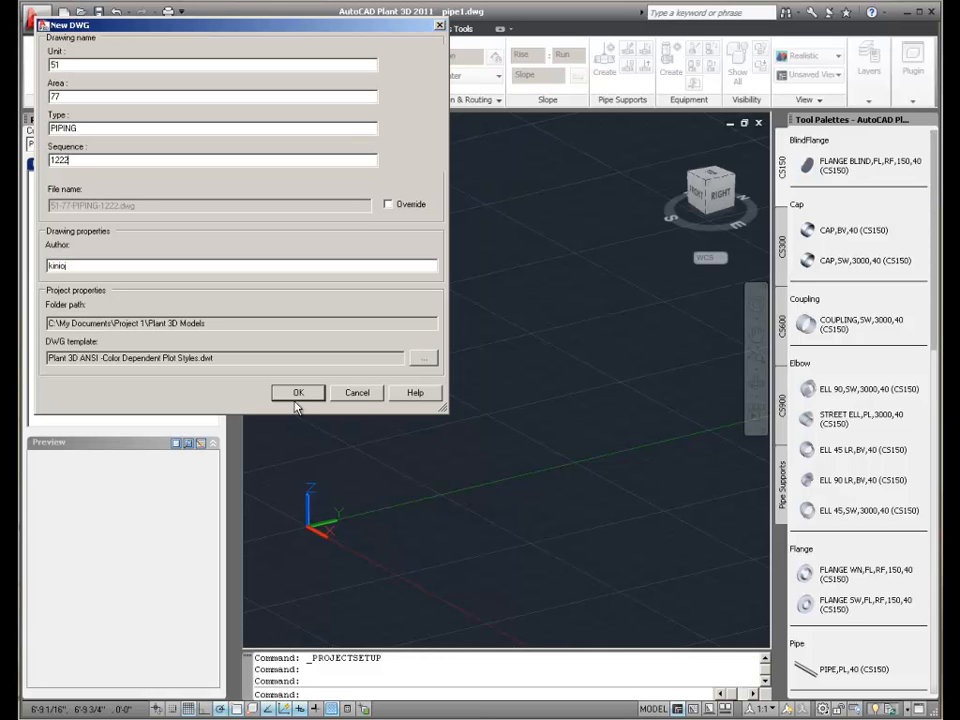
{"action": "left_click", "coordinate": [297, 392]}
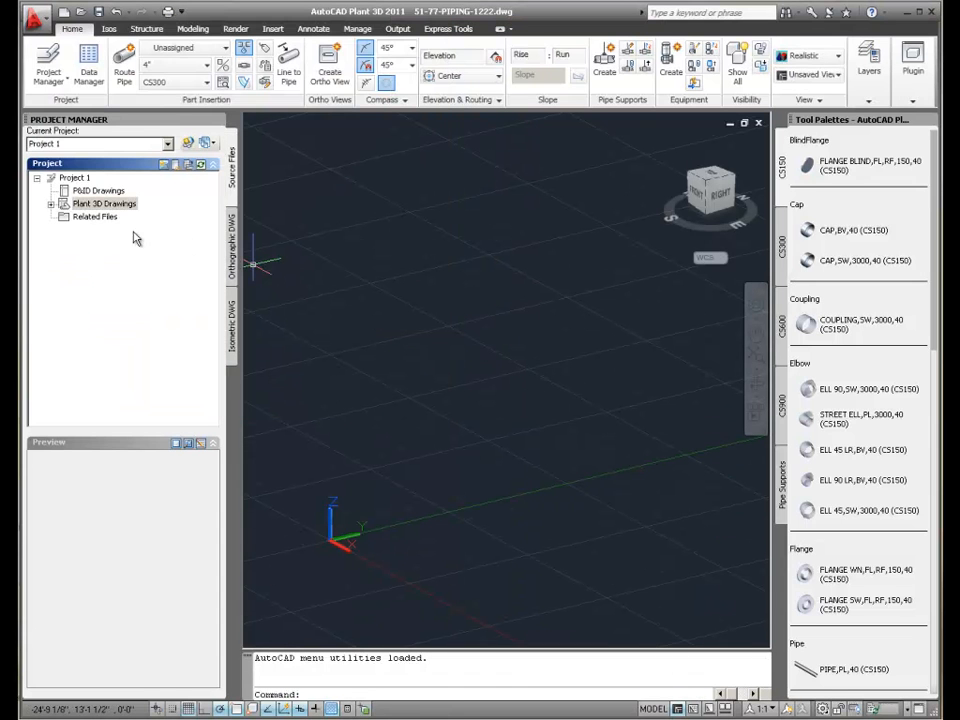
- Override the file name format to create drawing PIPE1_A, then expand Plant 3D Drawings
{"action": "left_click", "coordinate": [52, 203]}
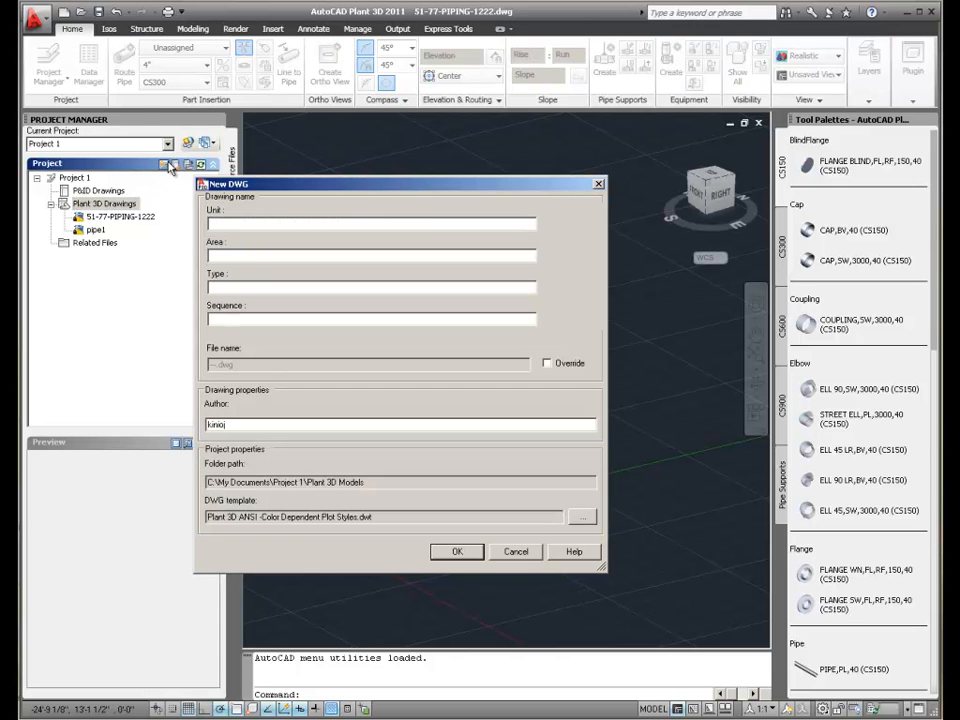
{"action": "left_click", "coordinate": [546, 363]}
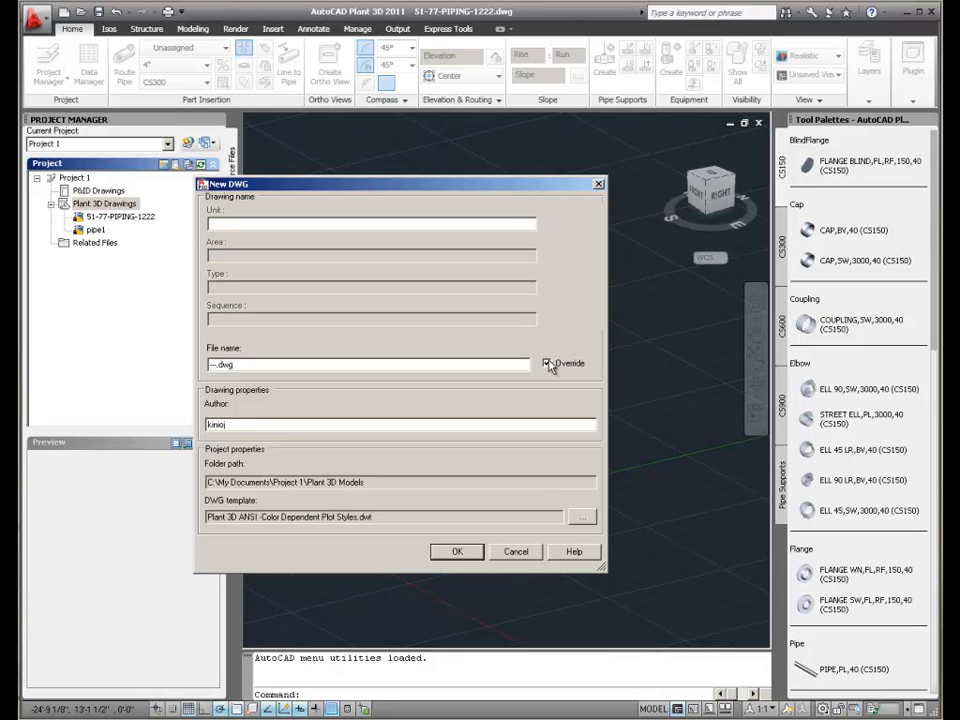
{"action": "left_click", "coordinate": [547, 363]}
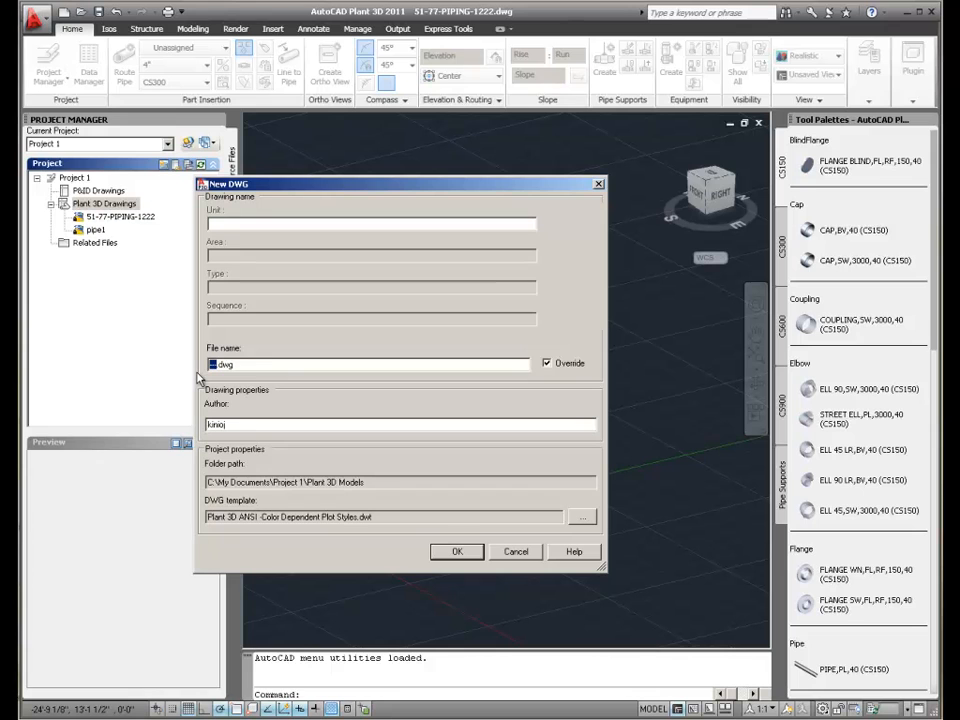
{"action": "type", "text": "PIPE"}
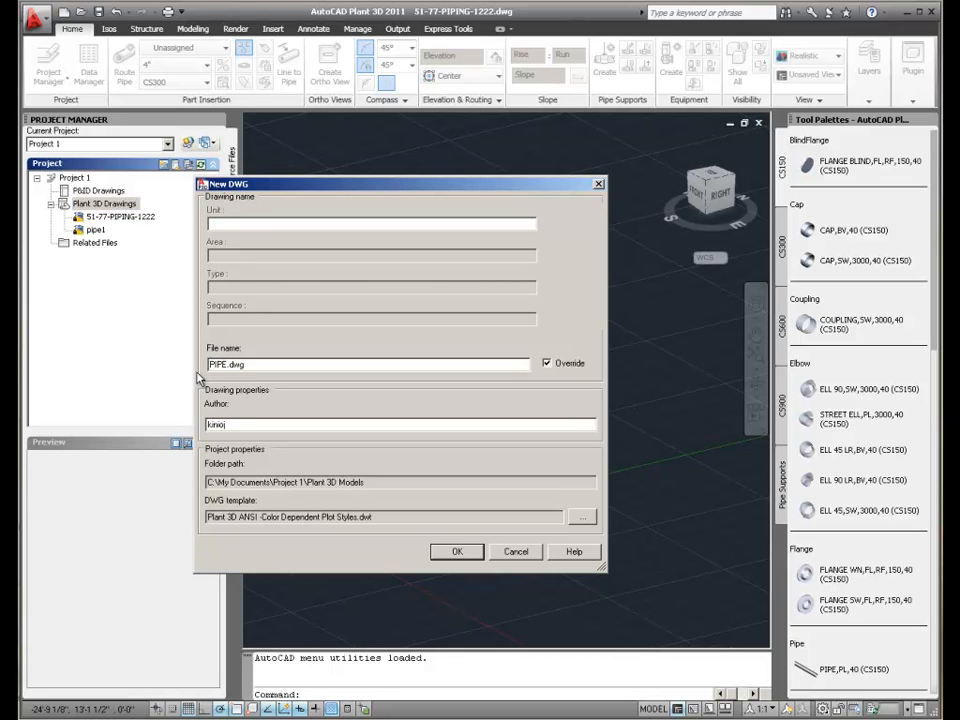
{"action": "type", "text": "1_A"}
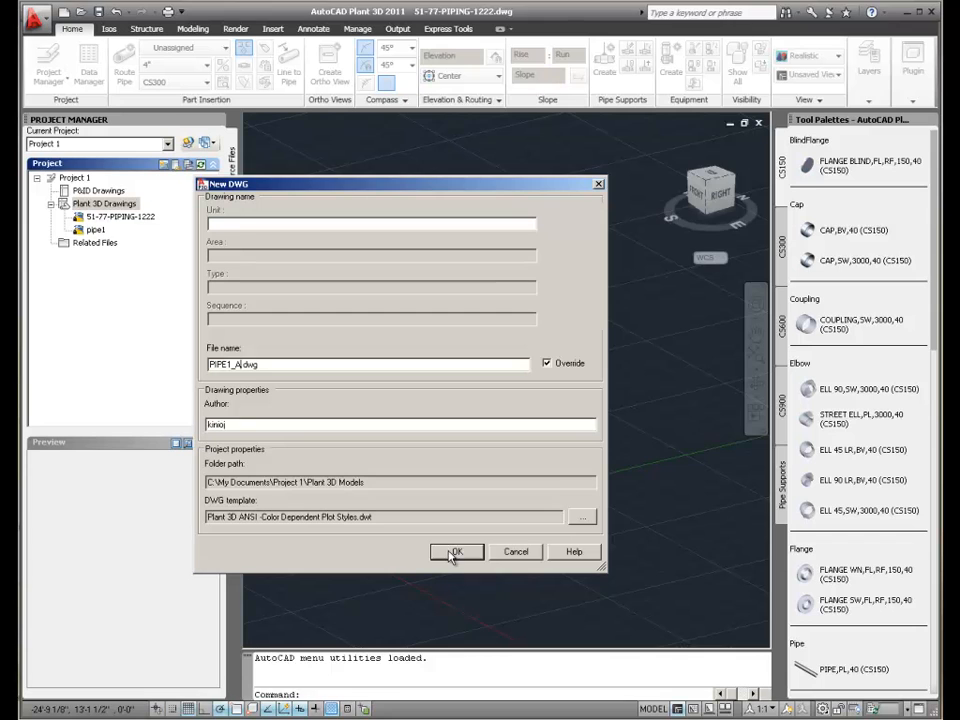
{"action": "left_click", "coordinate": [456, 551]}
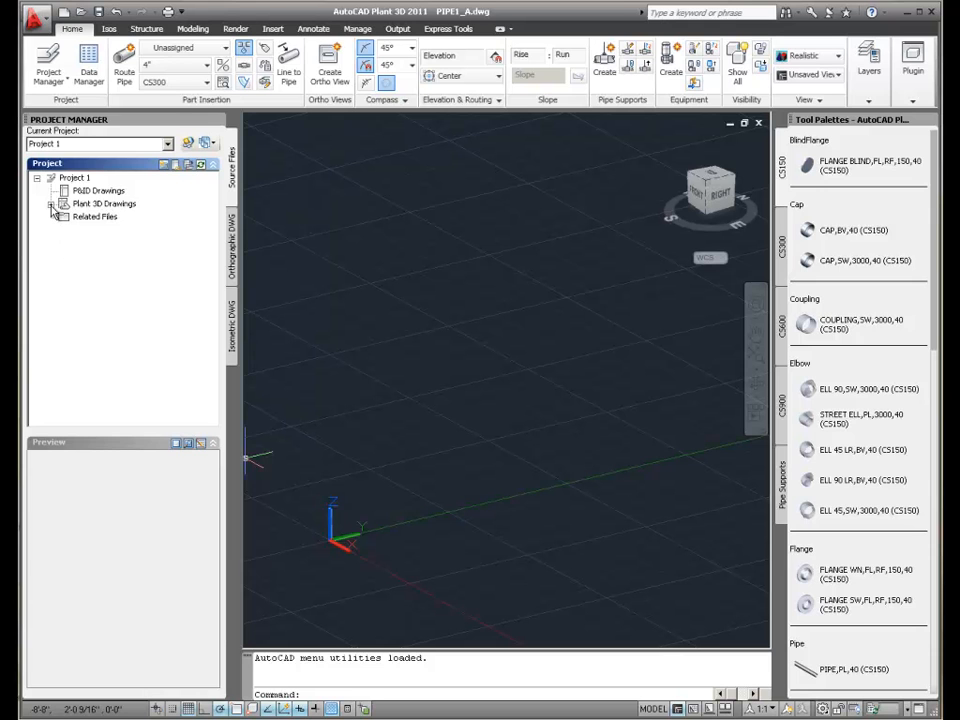
{"action": "left_click", "coordinate": [54, 203]}
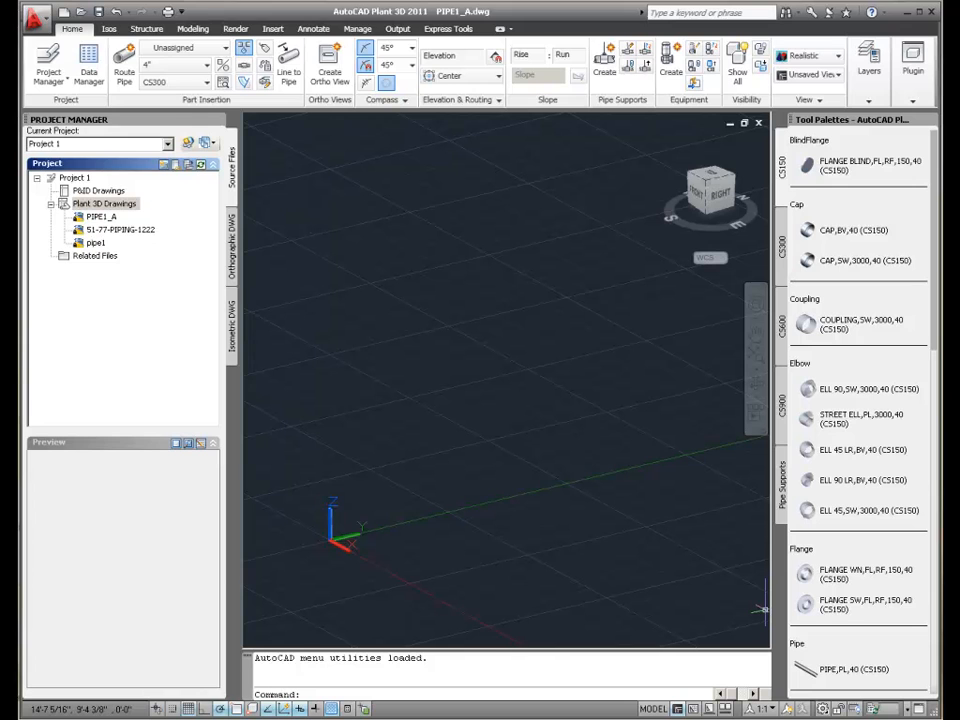
{"action": "mouse_move", "coordinate": [198, 384]}
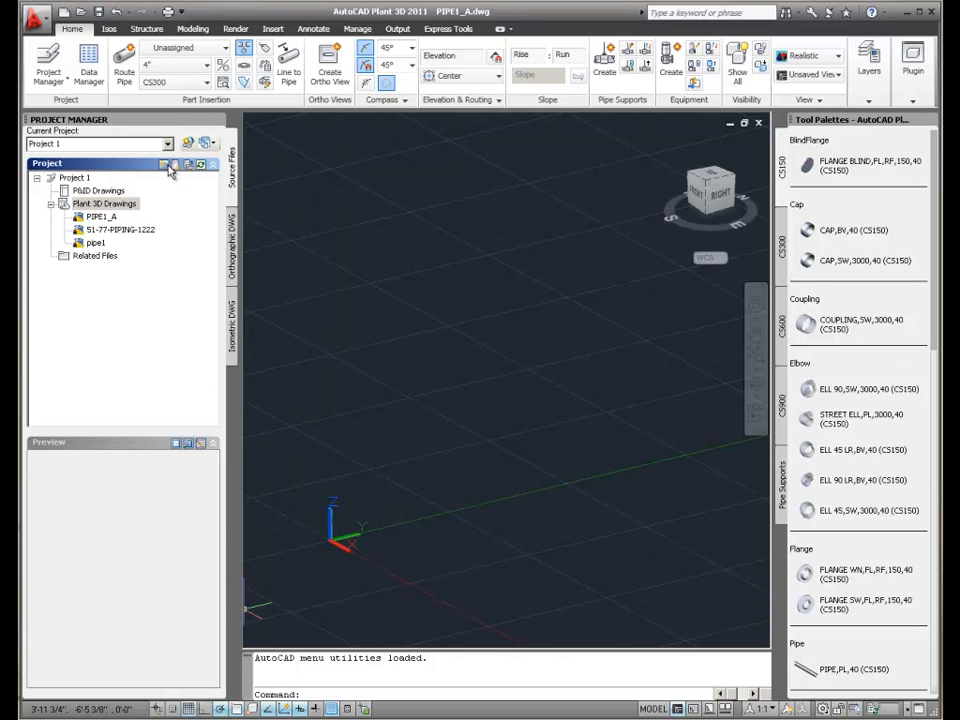
- Start another new drawing and enter Unit QW, an Area and a sequence value
{"action": "left_click", "coordinate": [163, 165]}
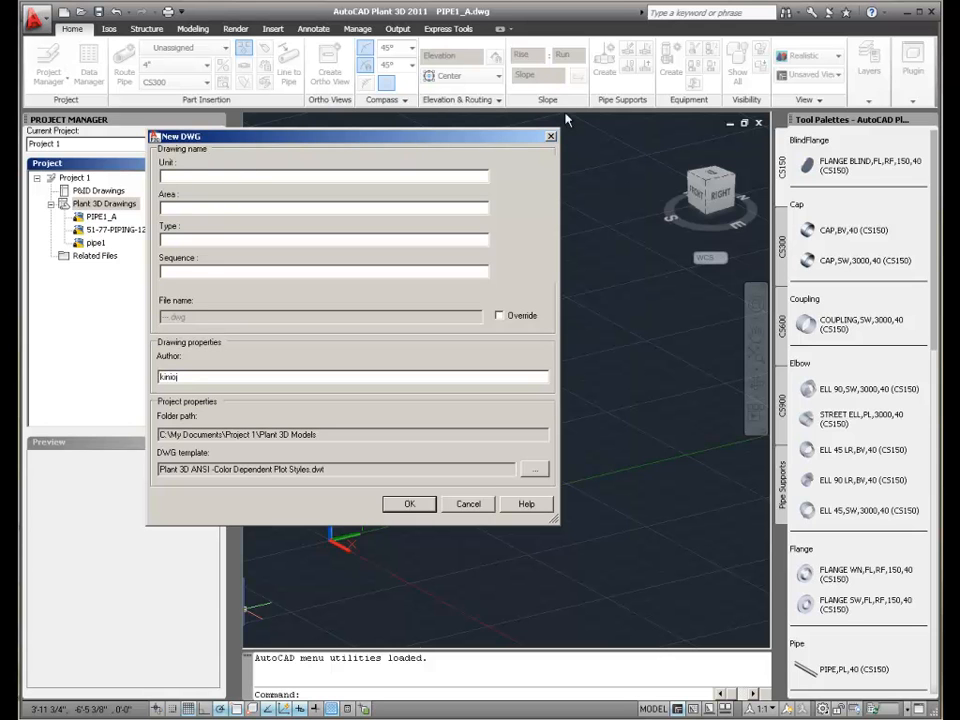
{"action": "type", "text": "Q"}
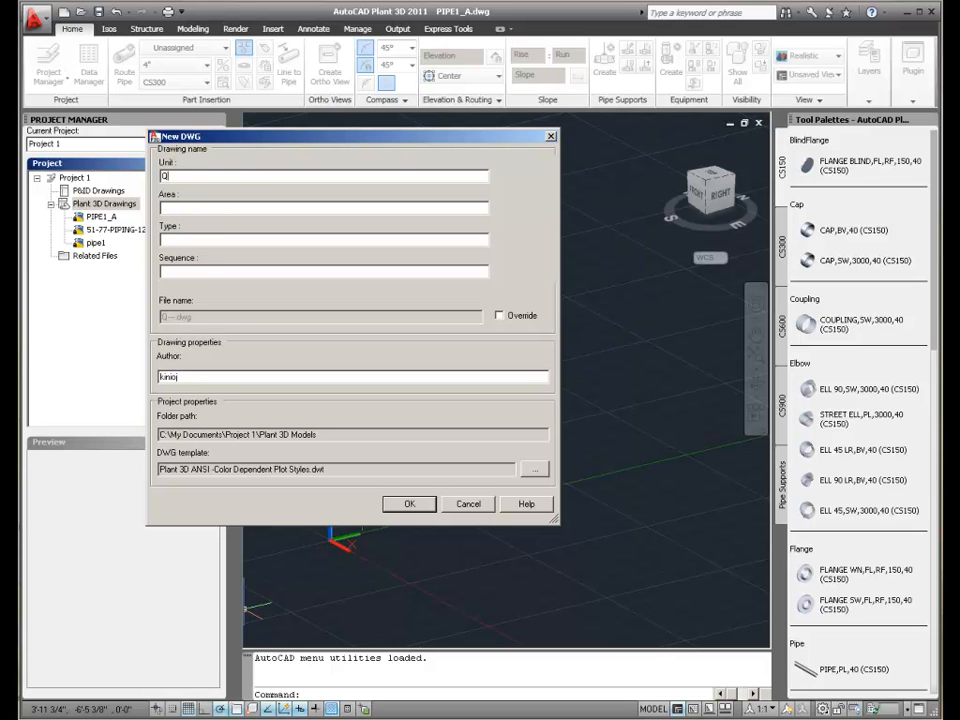
{"action": "type", "text": "W"}
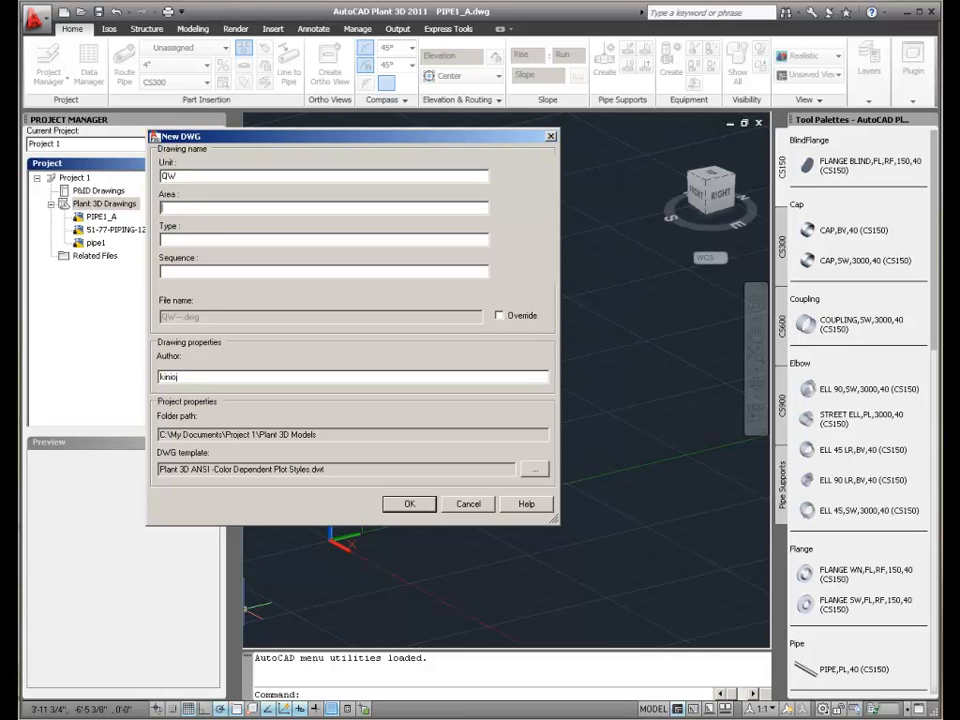
{"action": "type", "text": "1"}
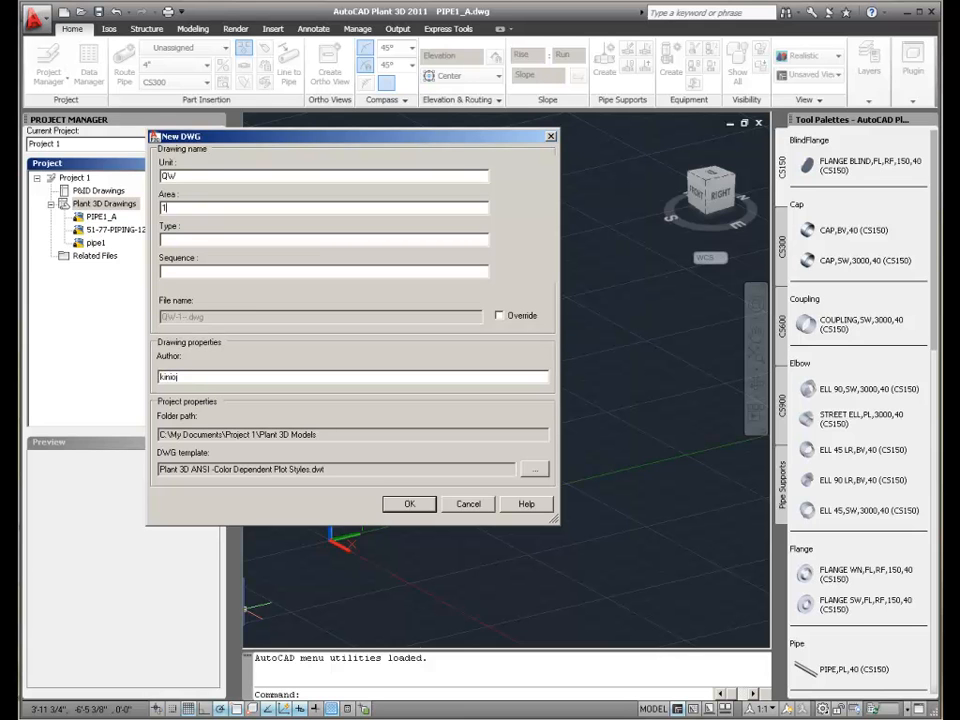
{"action": "type", "text": "122"}
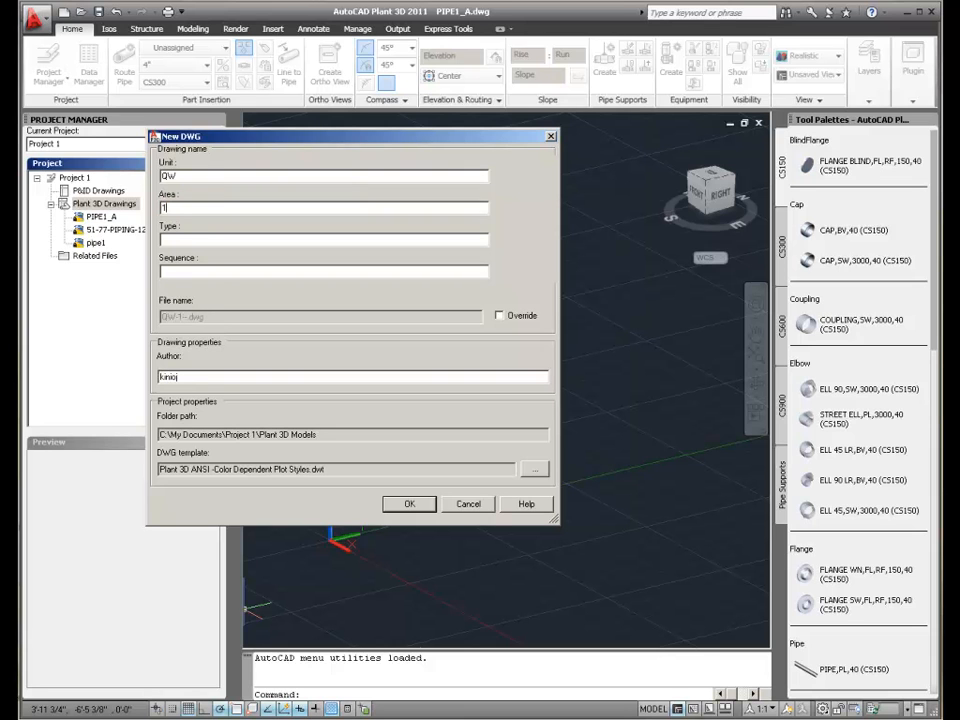
- Fix the invalid entries, setting Sequence to 233, and close the New DWG dialog
{"action": "type", "text": "55"}
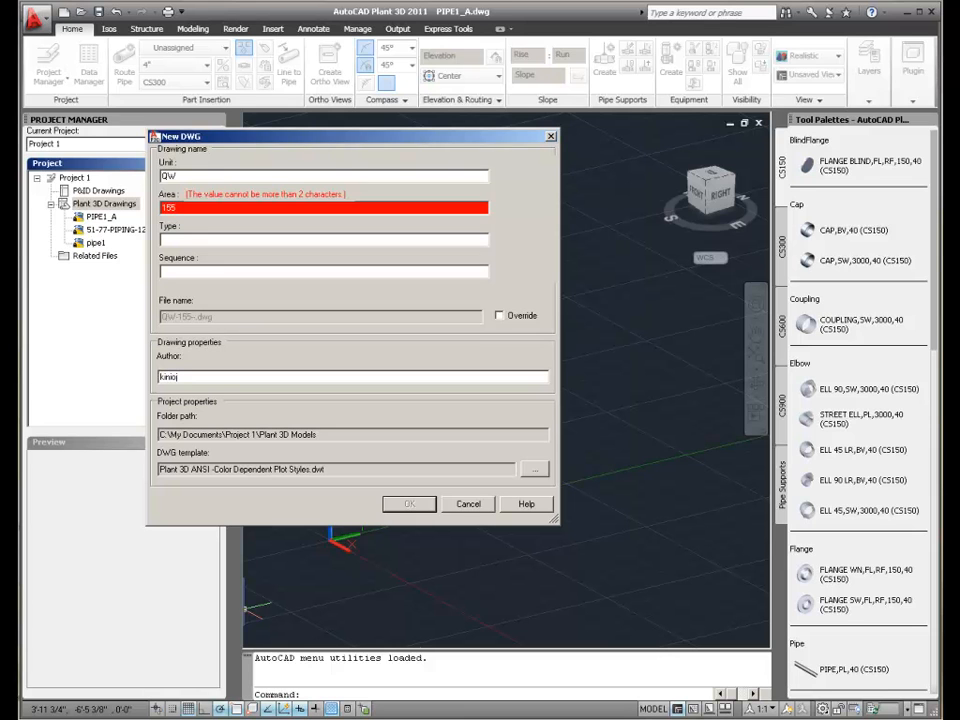
{"action": "type", "text": "1"}
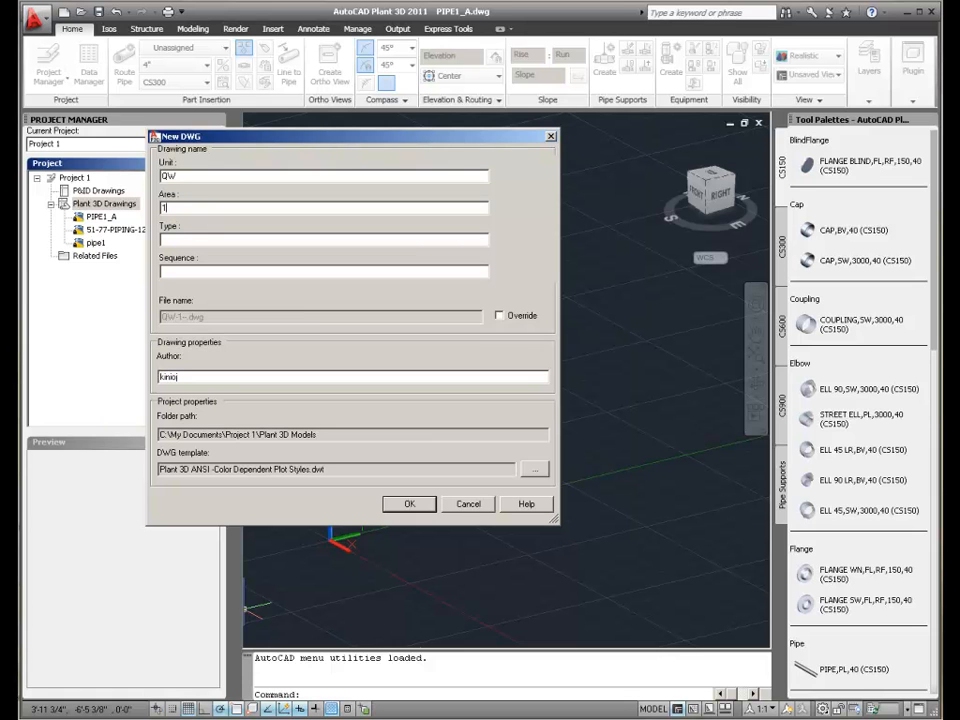
{"action": "type", "text": "0"}
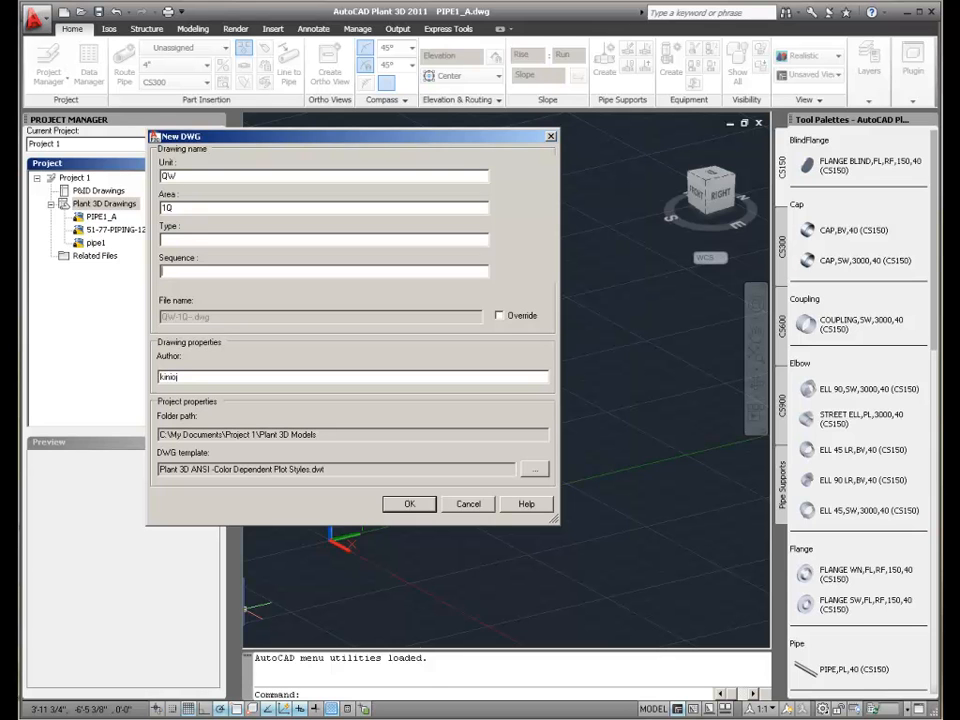
{"action": "type", "text": "QWQ"}
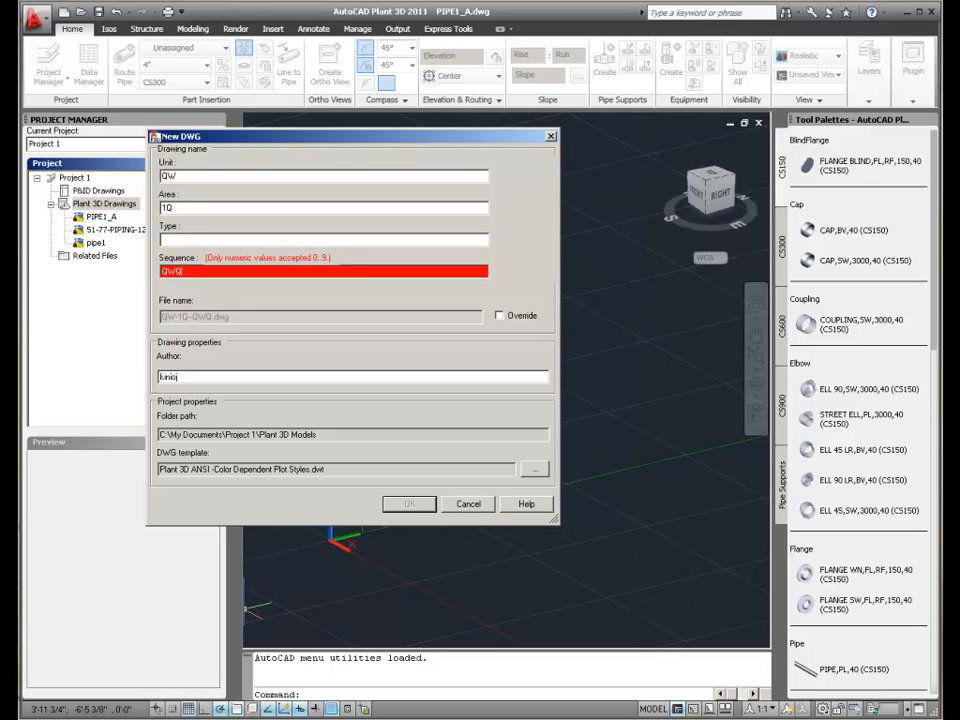
{"action": "key", "text": "BackSpace"}
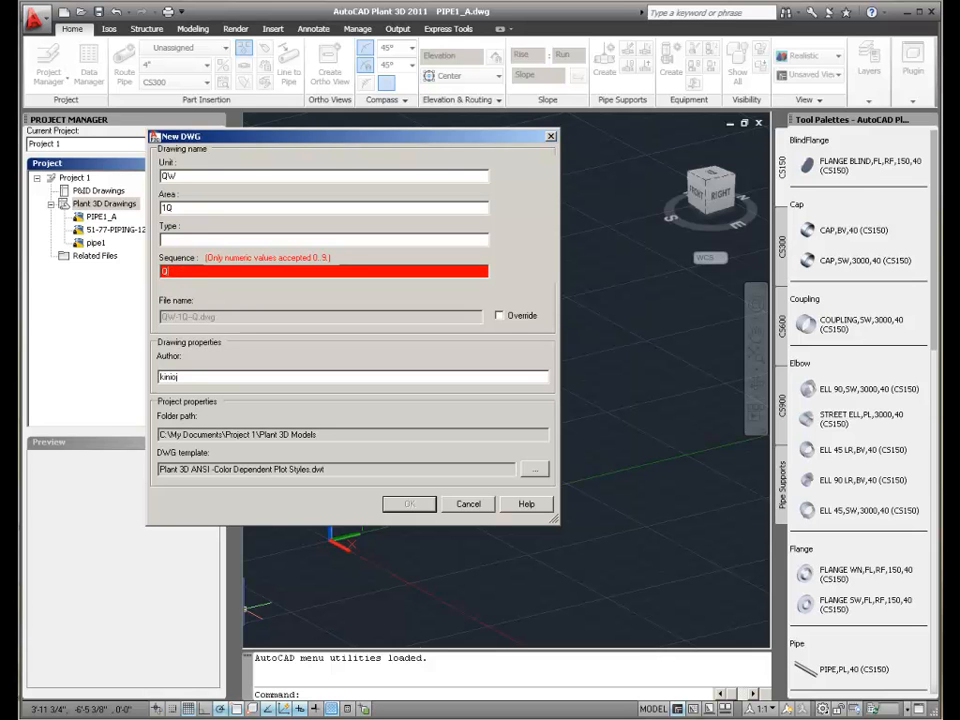
{"action": "type", "text": "233"}
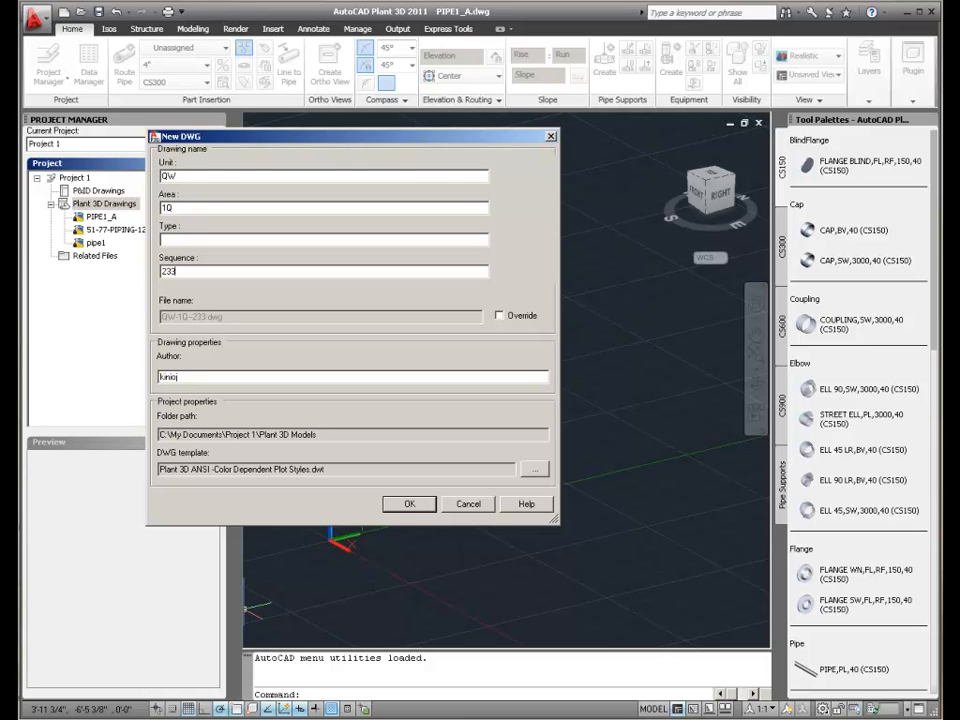
{"action": "type", "text": "A"}
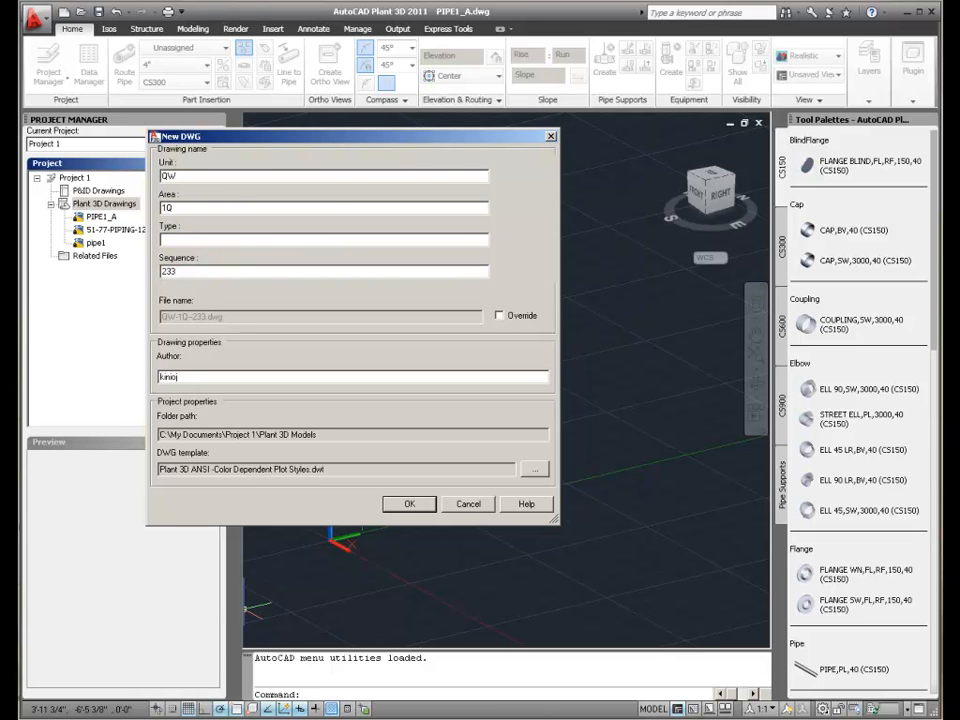
{"action": "left_click", "coordinate": [409, 504]}
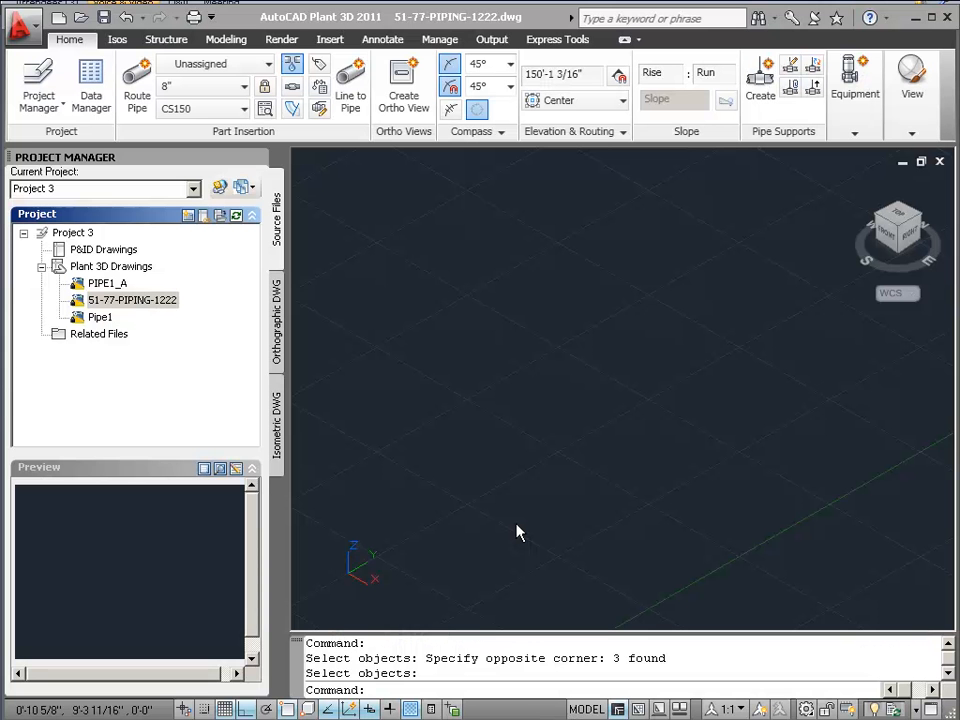
{"action": "mouse_move", "coordinate": [535, 540]}
{"action": "type", "text": "line"}
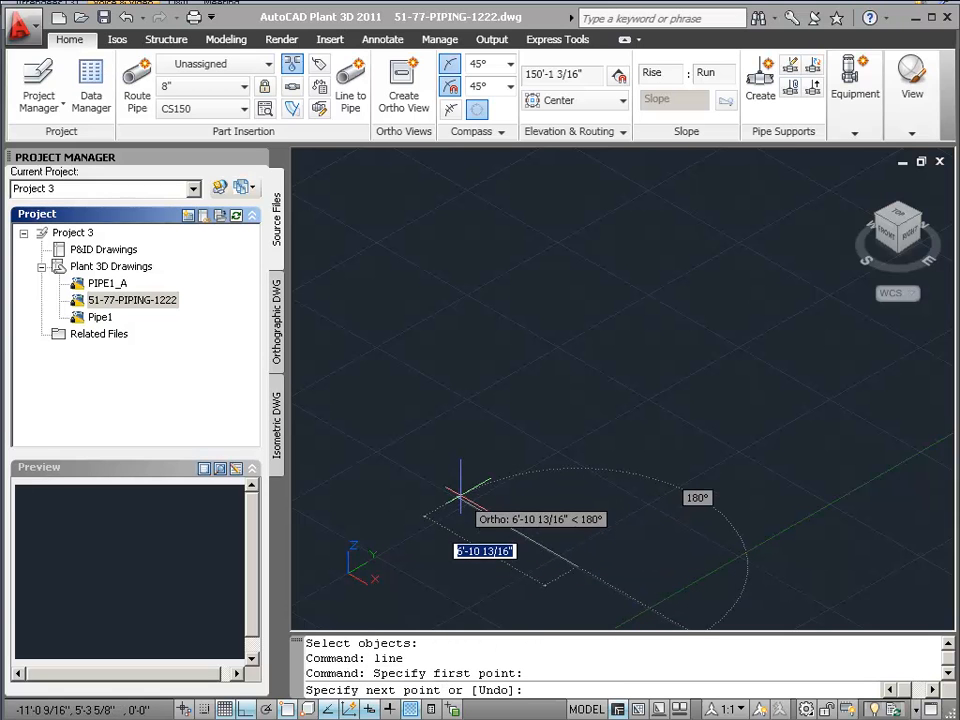
- Draw 15' and 7' line segments with a vertical rise and a midpoint-snapped branch
{"action": "type", "text": "12"}
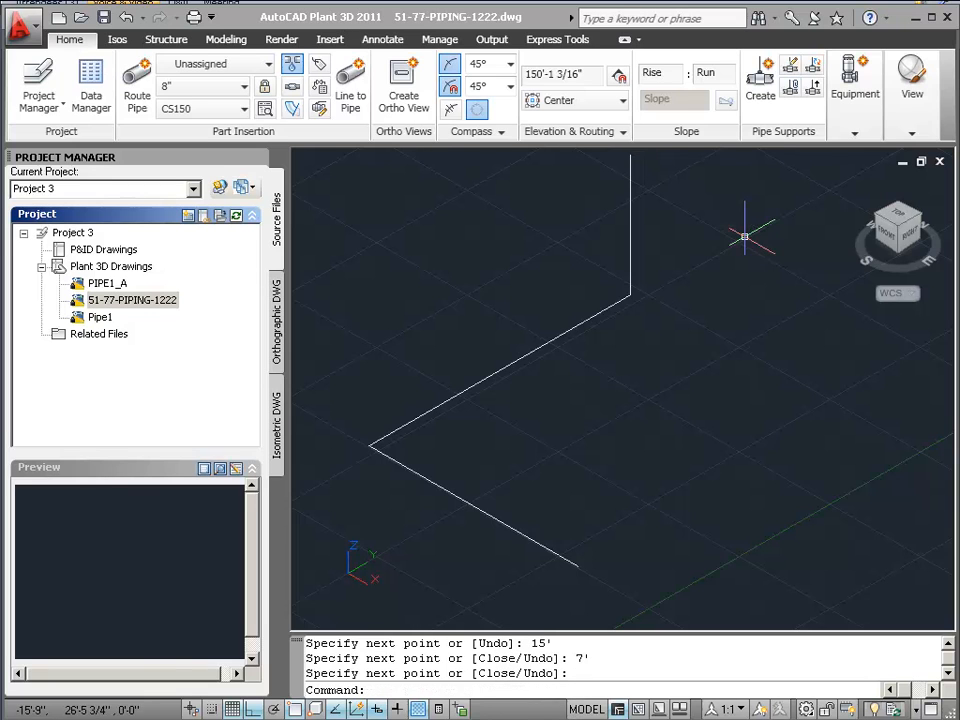
{"action": "mouse_move", "coordinate": [697, 432]}
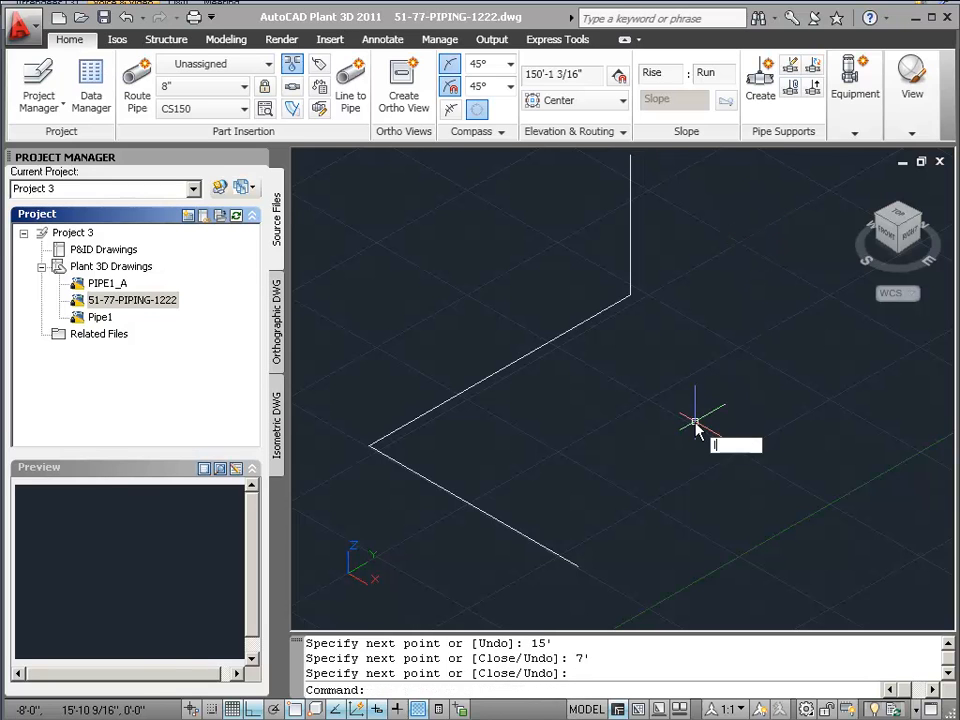
{"action": "type", "text": "mid"}
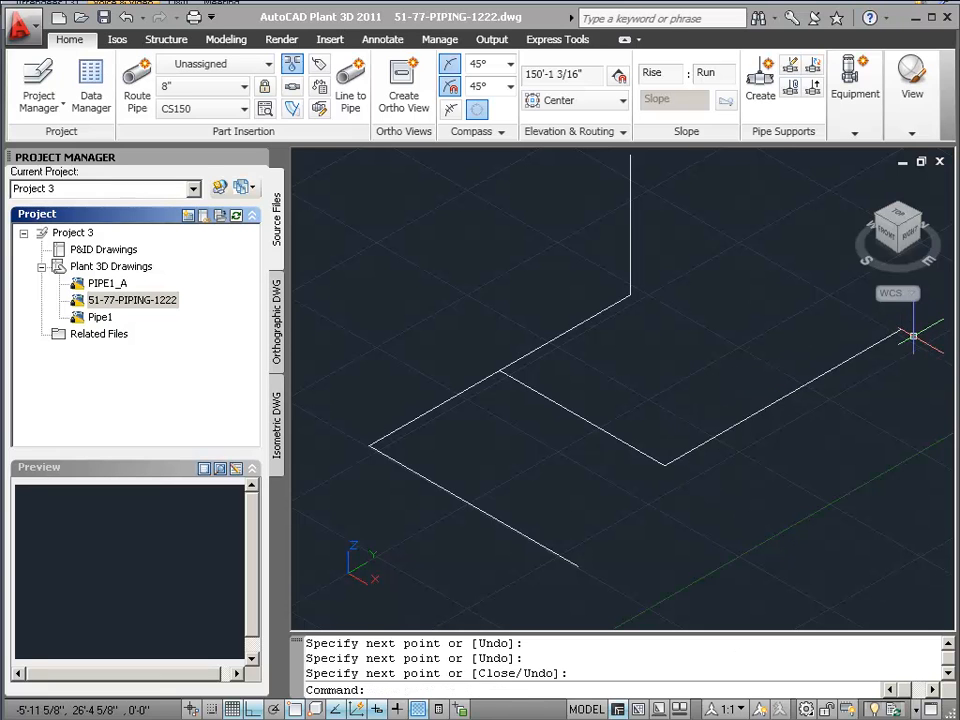
{"action": "mouse_move", "coordinate": [733, 522]}
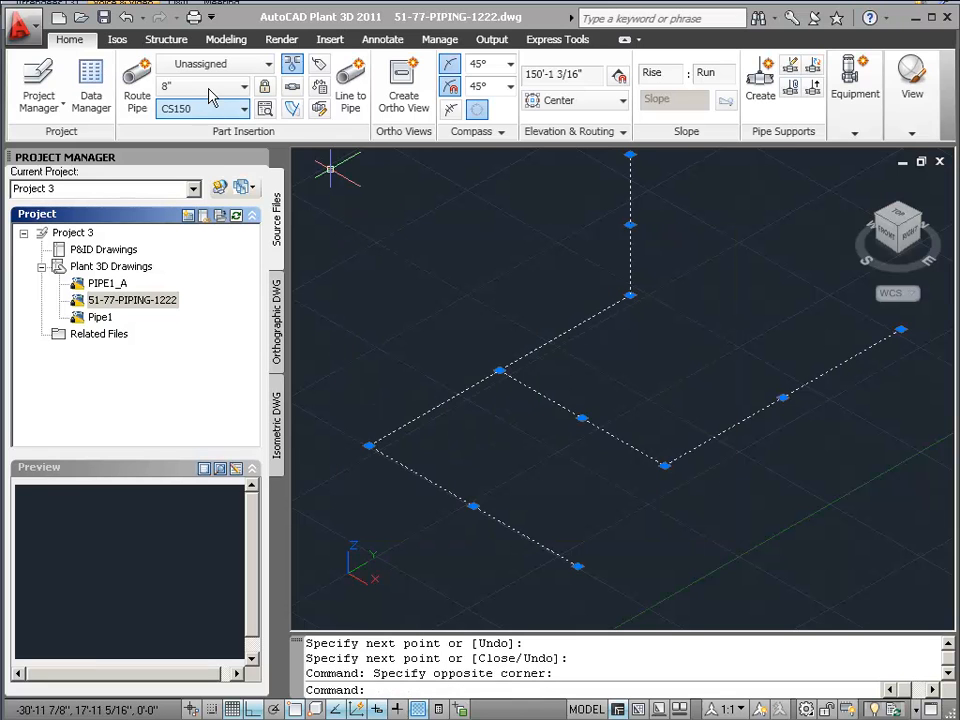
{"action": "mouse_move", "coordinate": [350, 95]}
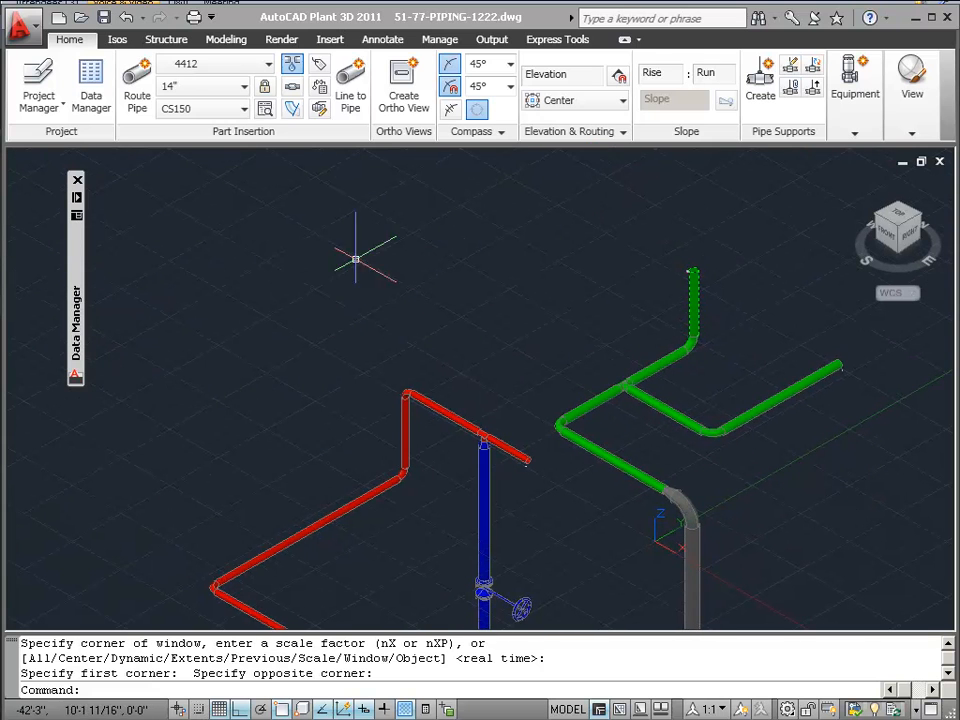
- Expand Current Drawing Data in Data Manager and select pipe line 1221
{"action": "left_click", "coordinate": [90, 85]}
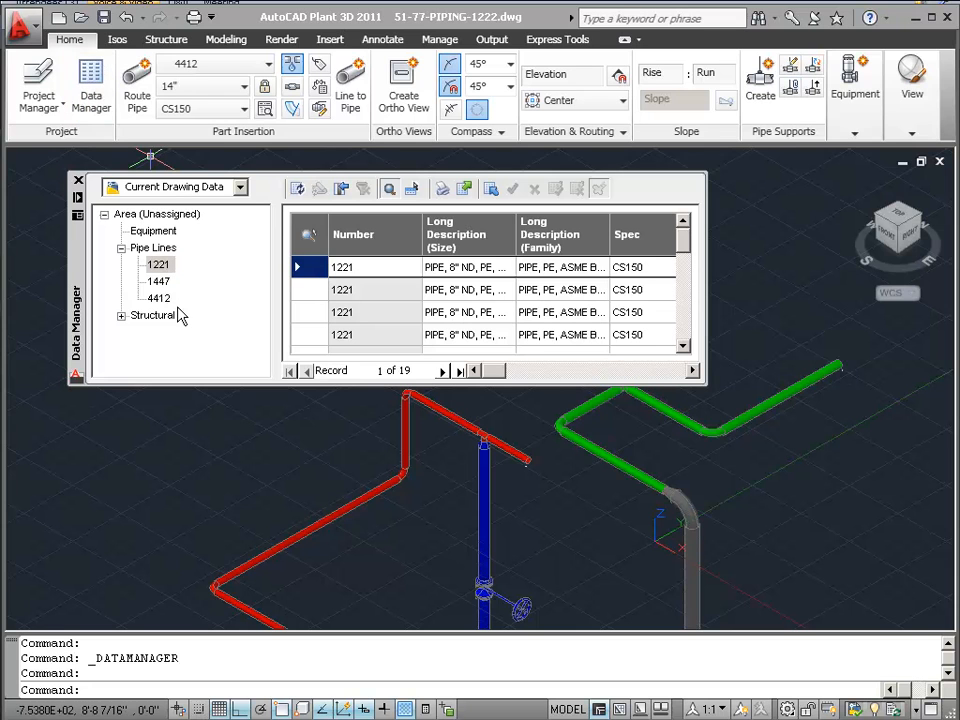
{"action": "left_click", "coordinate": [158, 264]}
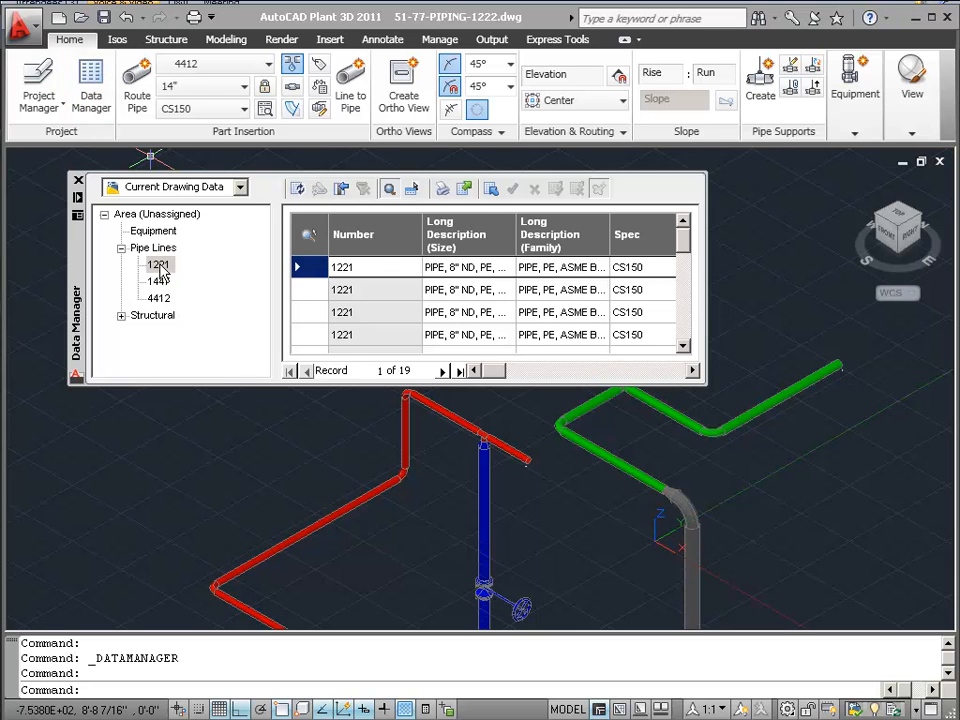
- Choose Lock Line for pipe line 1221 in Data Manager
{"action": "right_click", "coordinate": [157, 264]}
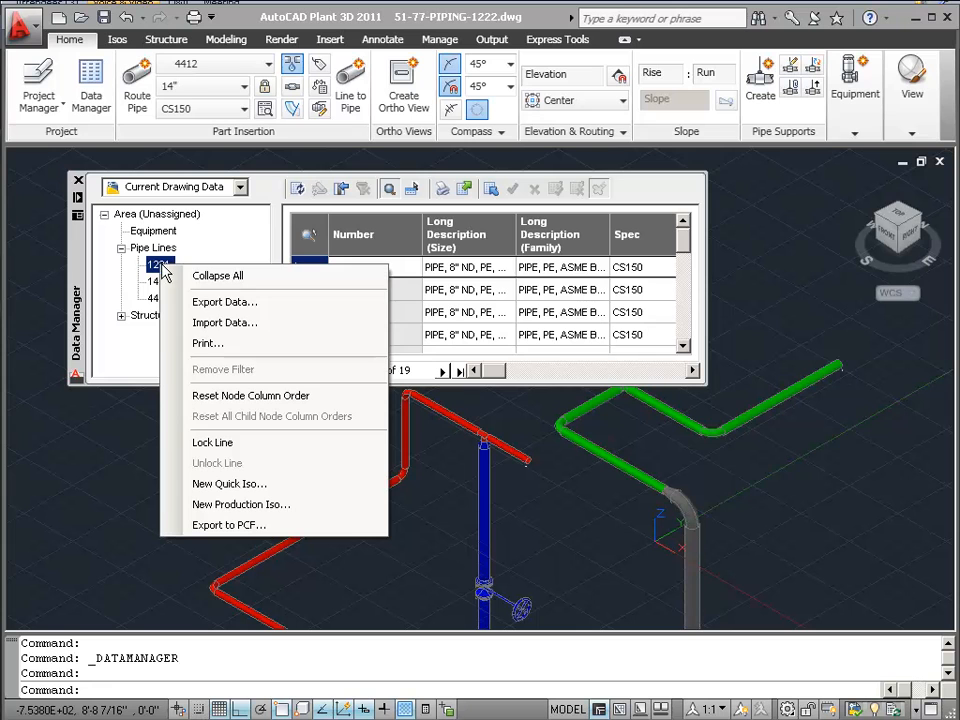
{"action": "mouse_move", "coordinate": [313, 445]}
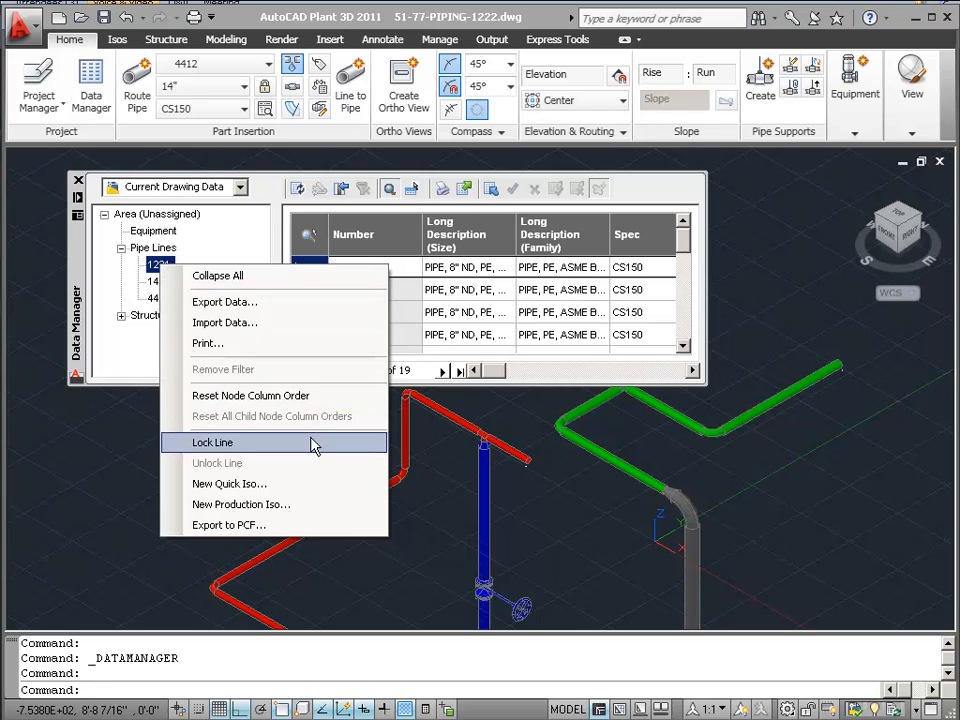
{"action": "left_click", "coordinate": [212, 442]}
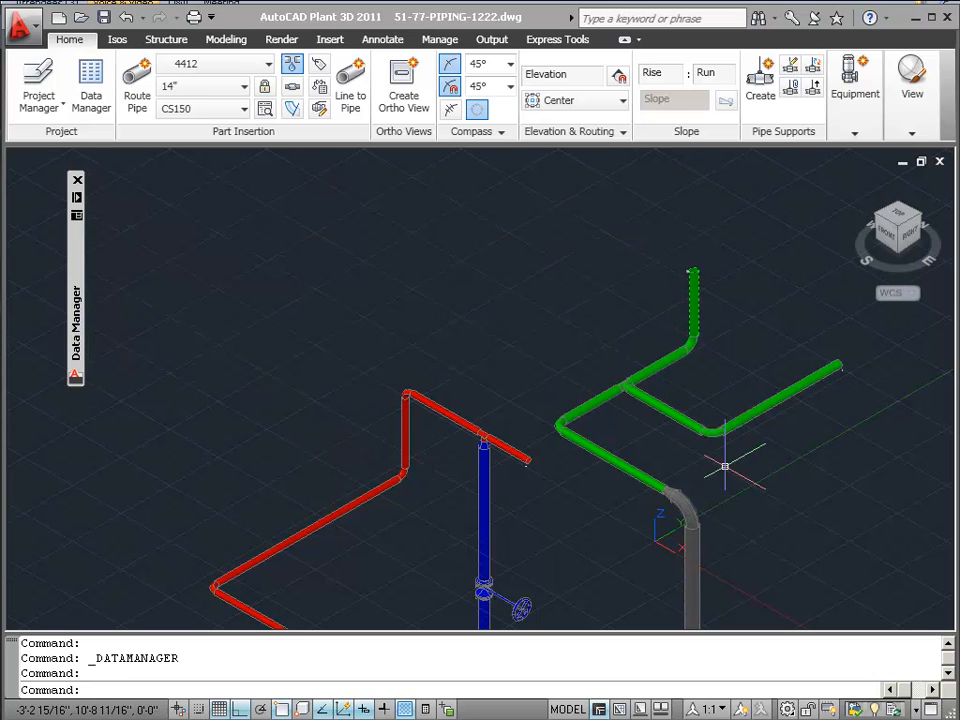
{"action": "mouse_move", "coordinate": [732, 440]}
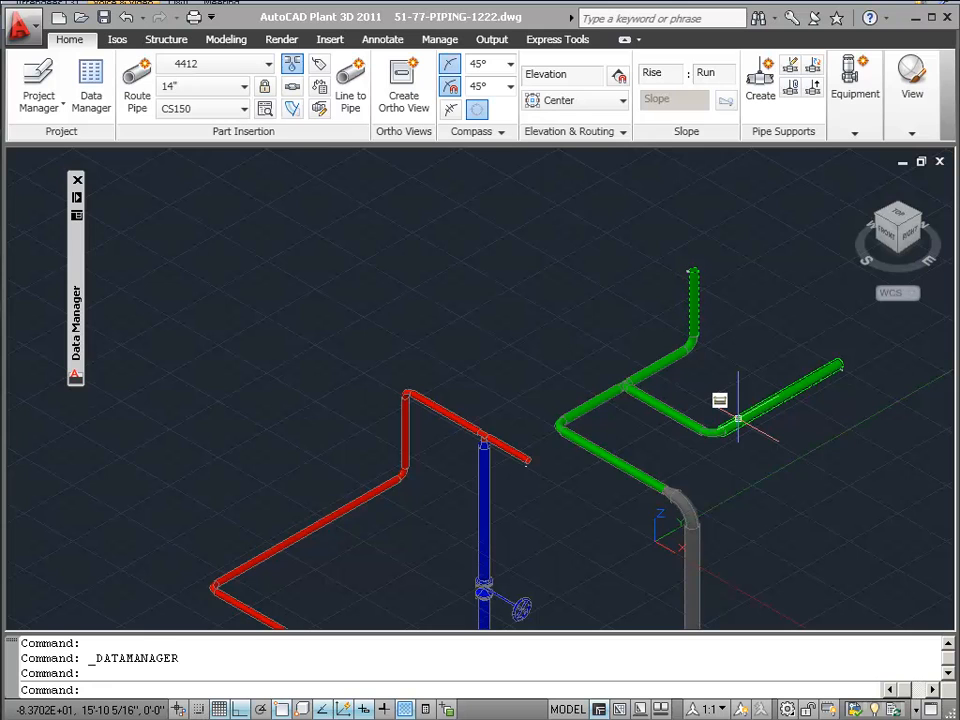
{"action": "mouse_move", "coordinate": [740, 420]}
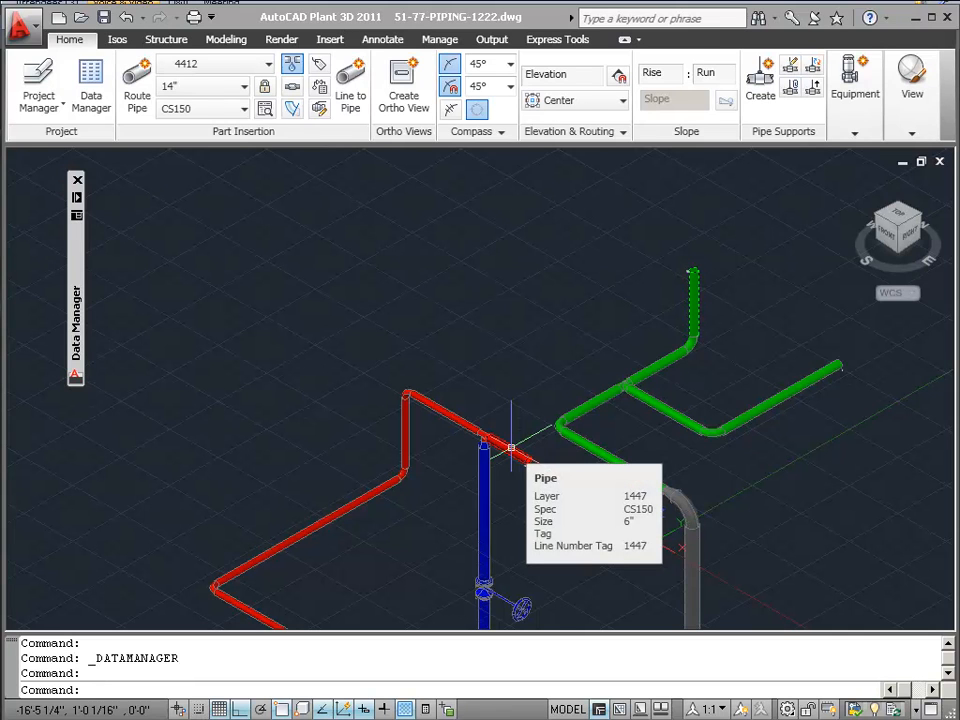
{"action": "mouse_move", "coordinate": [532, 443]}
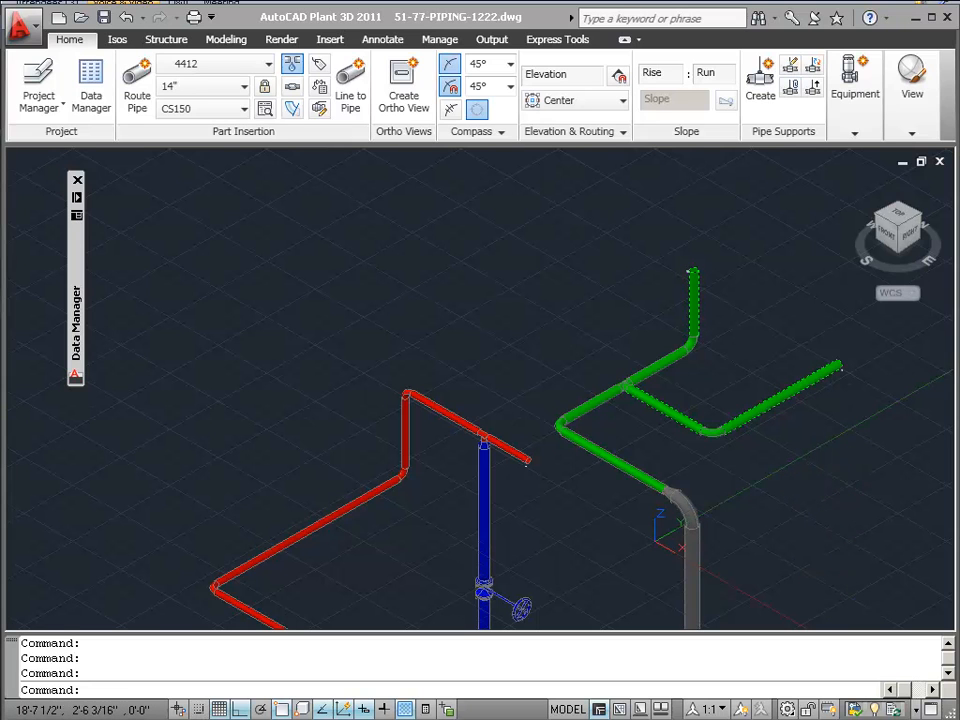
{"action": "mouse_move", "coordinate": [634, 465]}
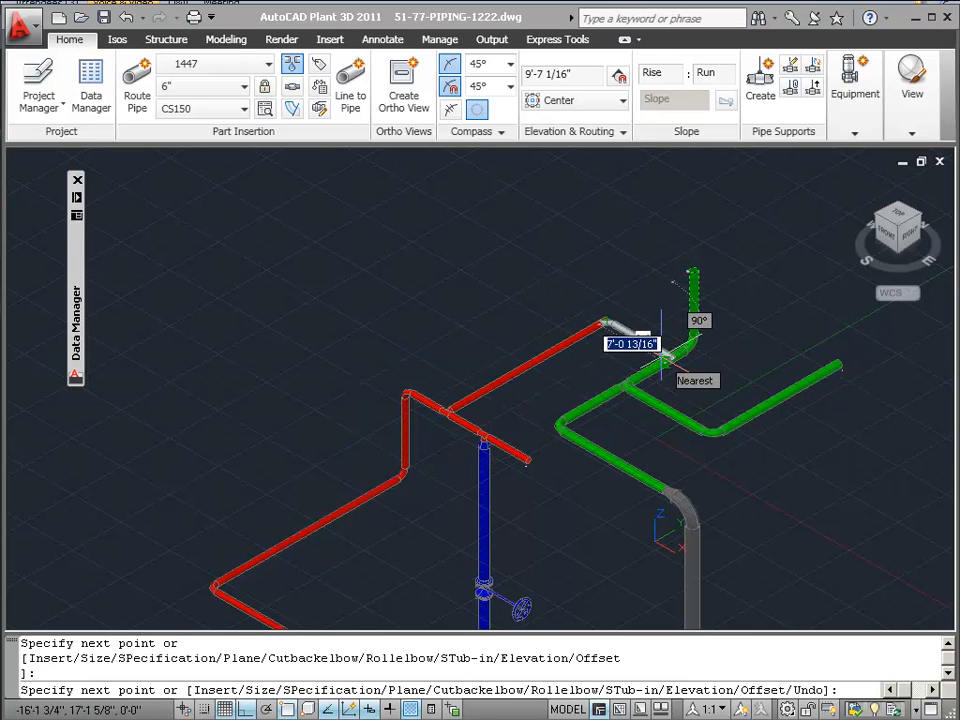
- Try ending the line 1447 pipe on the locked green line, view the warning details, then dismiss
{"action": "left_click", "coordinate": [660, 360]}
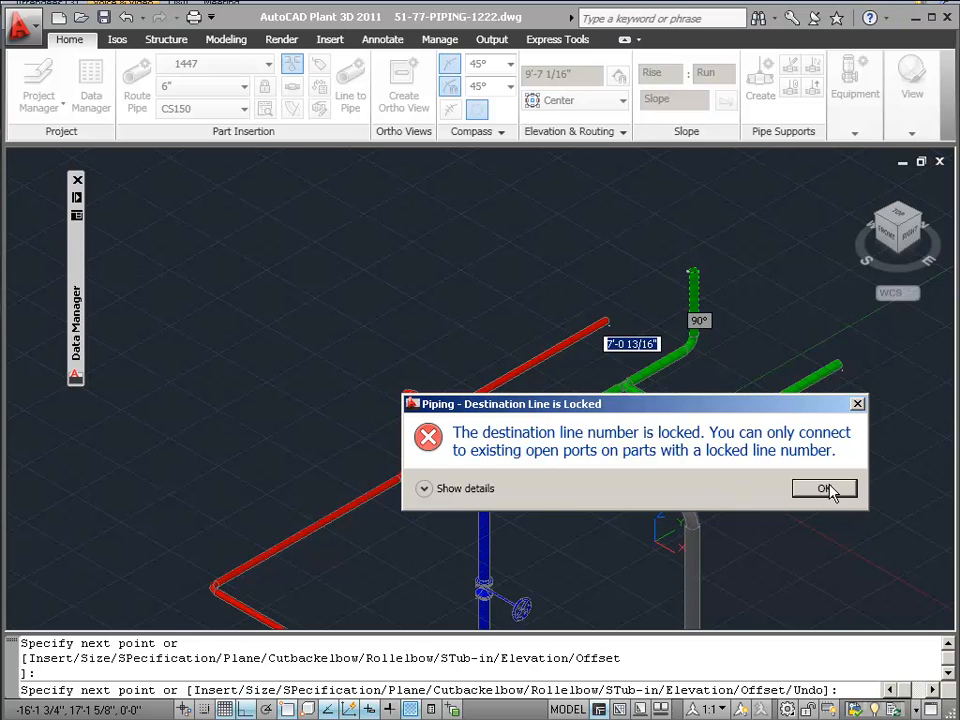
{"action": "left_click", "coordinate": [465, 488]}
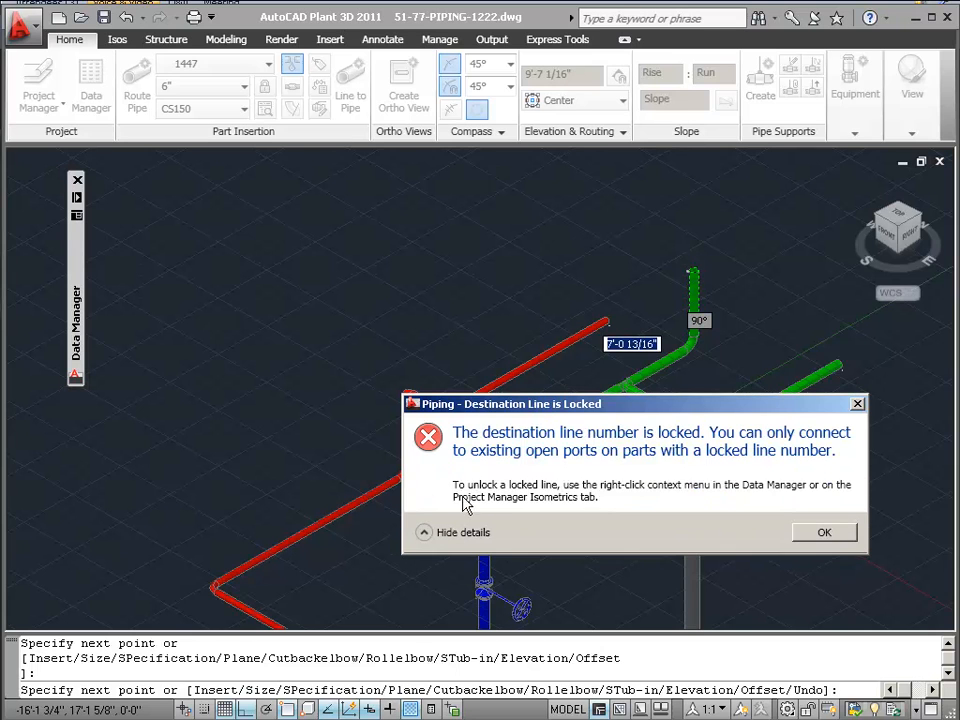
{"action": "mouse_move", "coordinate": [568, 570]}
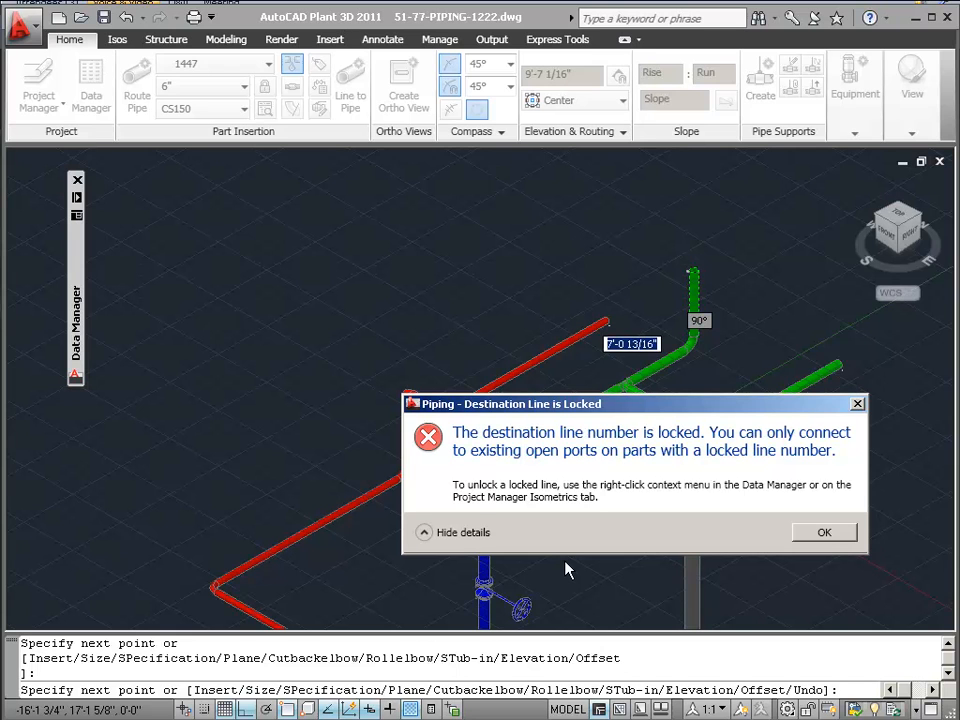
{"action": "mouse_move", "coordinate": [812, 565]}
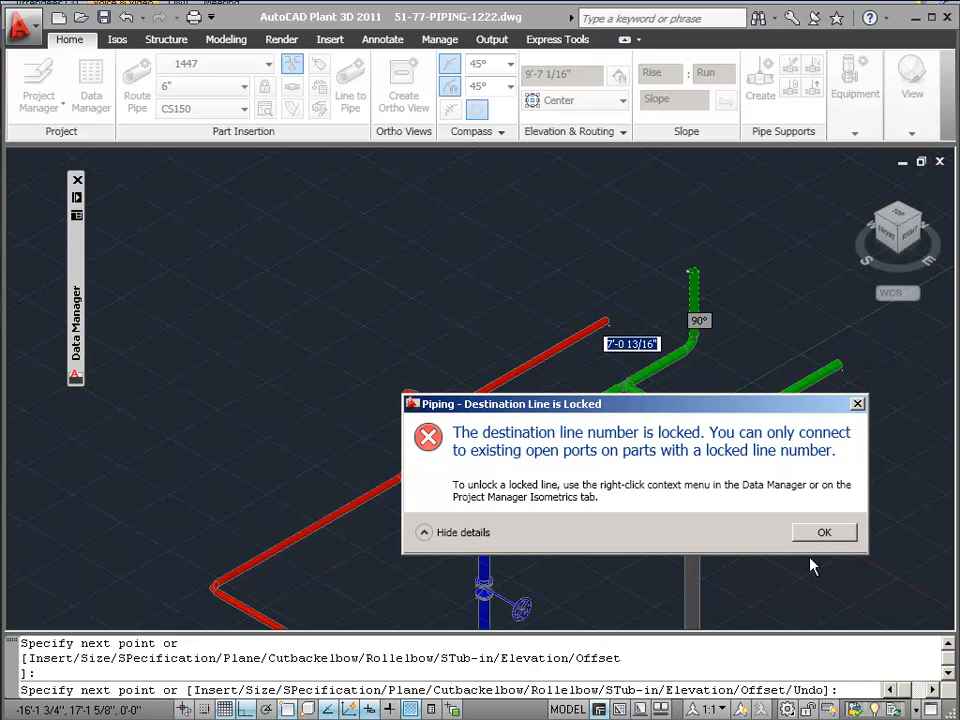
{"action": "left_click", "coordinate": [824, 532]}
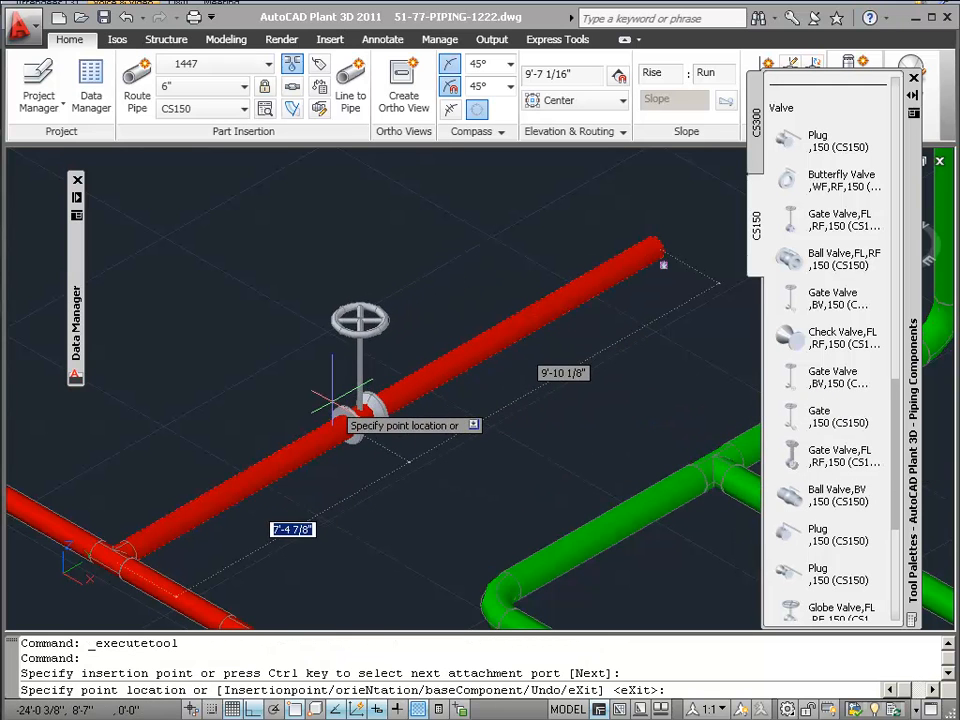
{"action": "mouse_move", "coordinate": [425, 370]}
{"action": "type", "text": "10"}
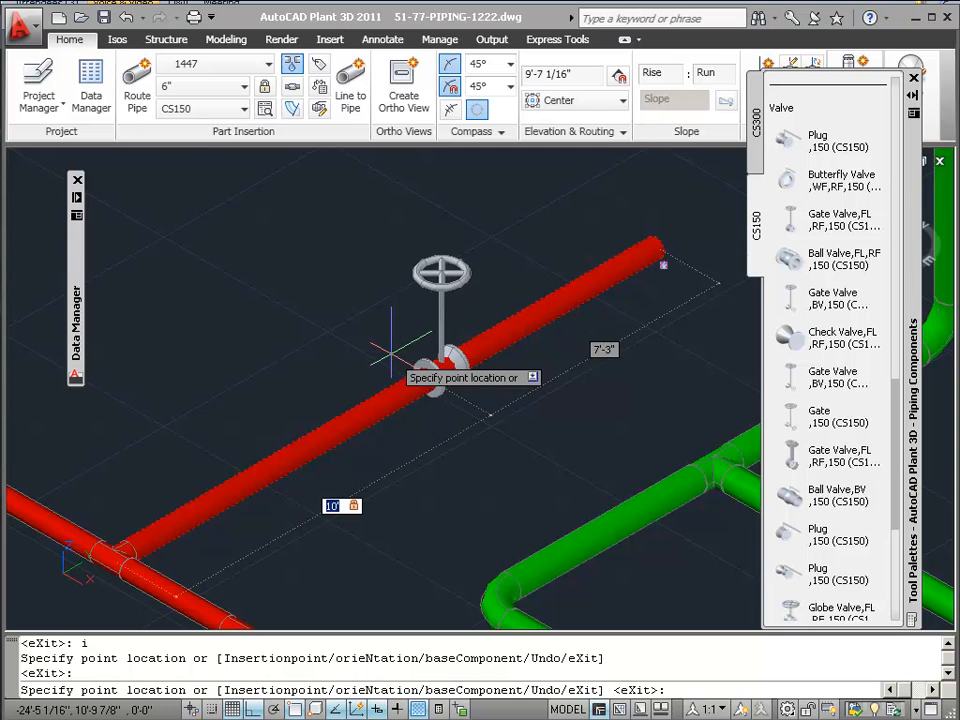
- Enter an offset distance of 8 to place the handwheel gate valve on the red pipe
{"action": "type", "text": "8"}
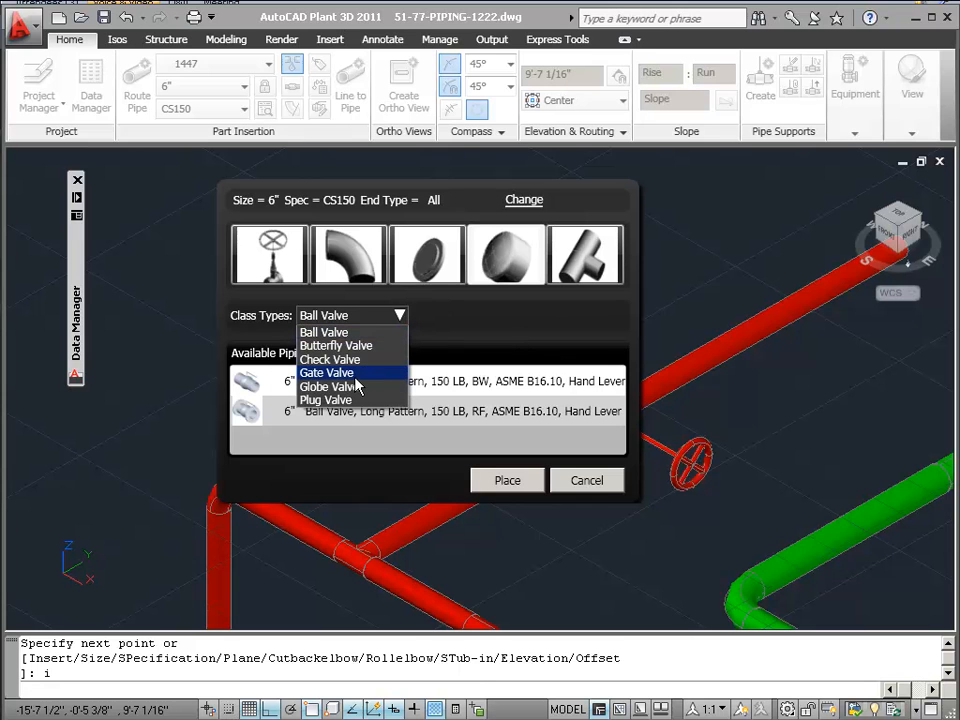
- Insert a 6" Solid Wedge RF gate valve at the end of the 7'6" branch pipe
{"action": "left_click", "coordinate": [326, 372]}
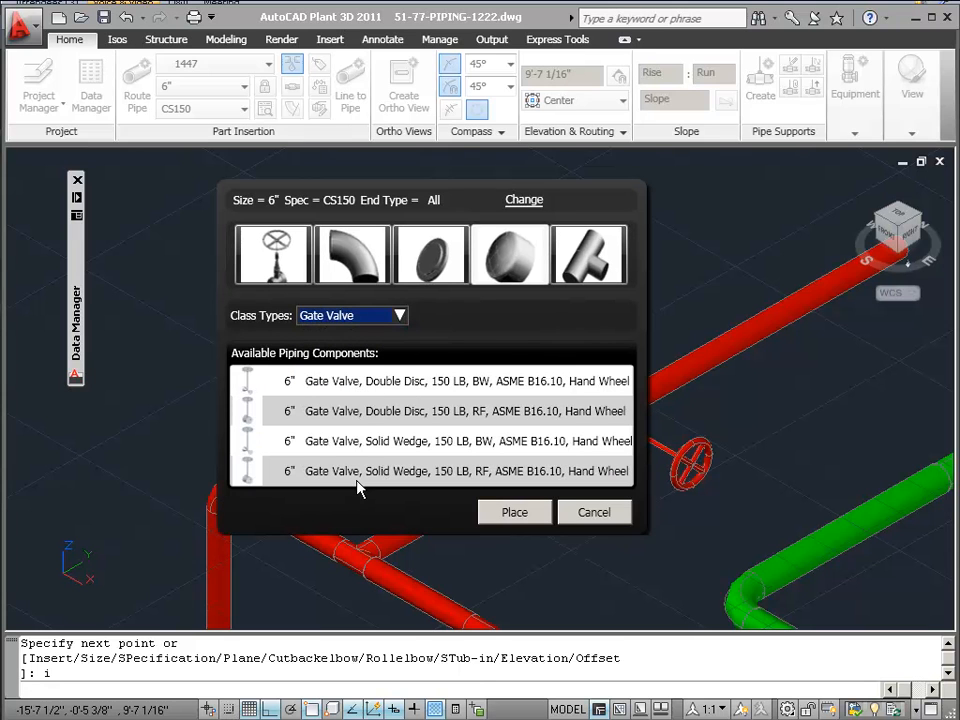
{"action": "left_click", "coordinate": [460, 471]}
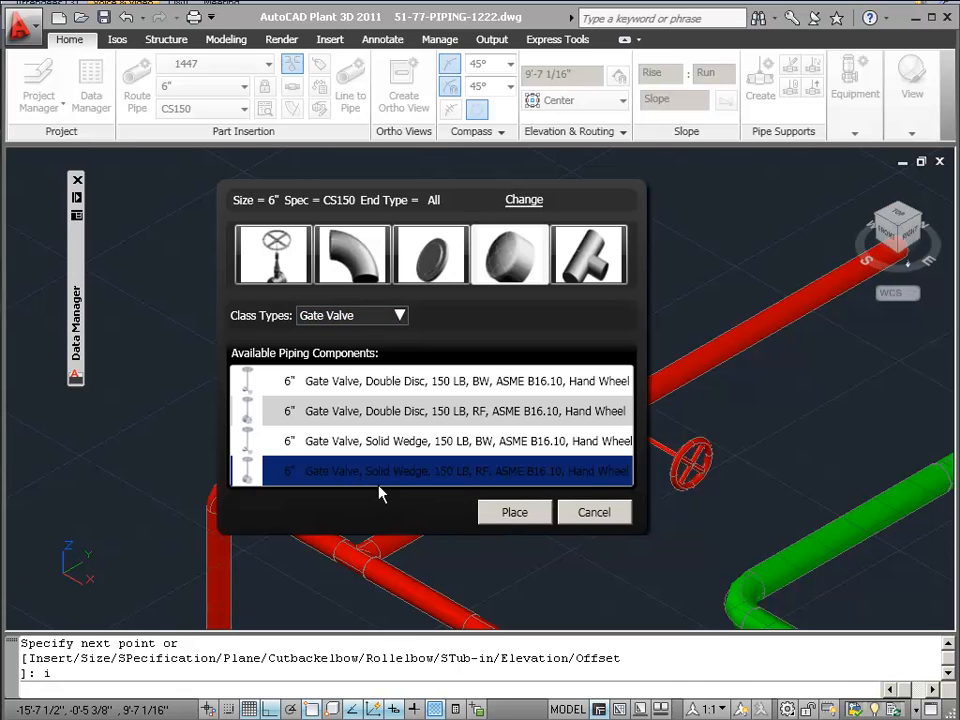
{"action": "left_click", "coordinate": [515, 512]}
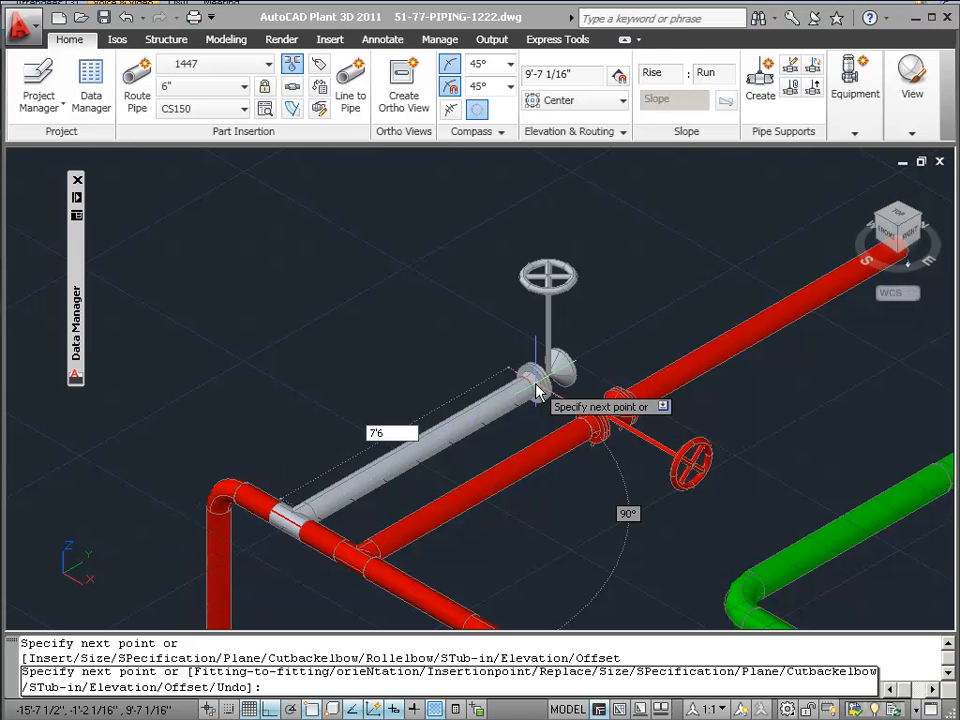
{"action": "left_click", "coordinate": [538, 390]}
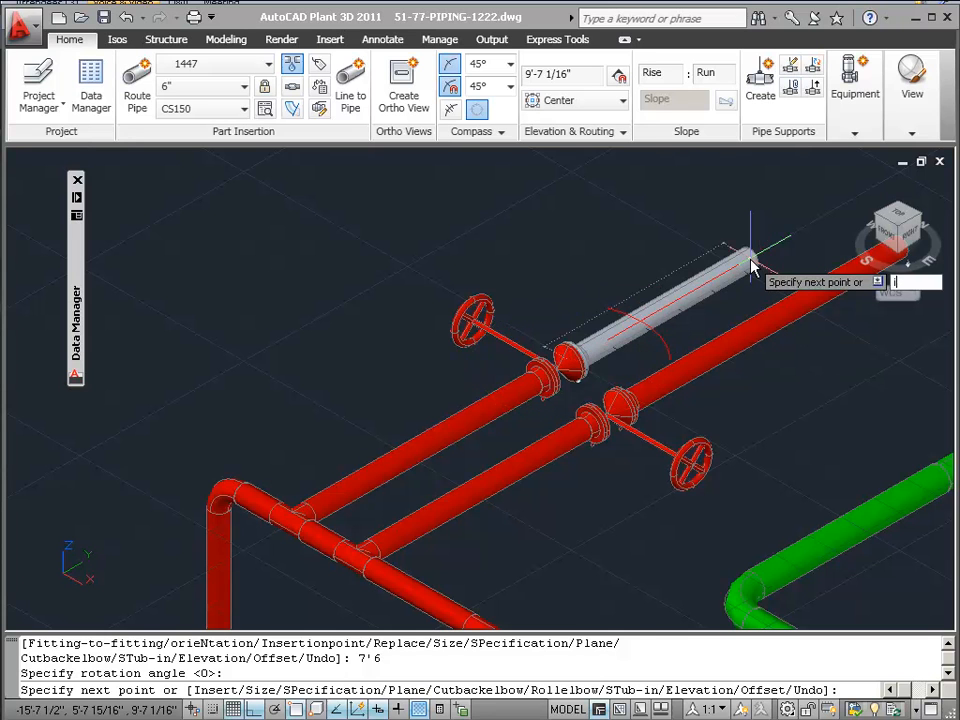
{"action": "type", "text": "i"}
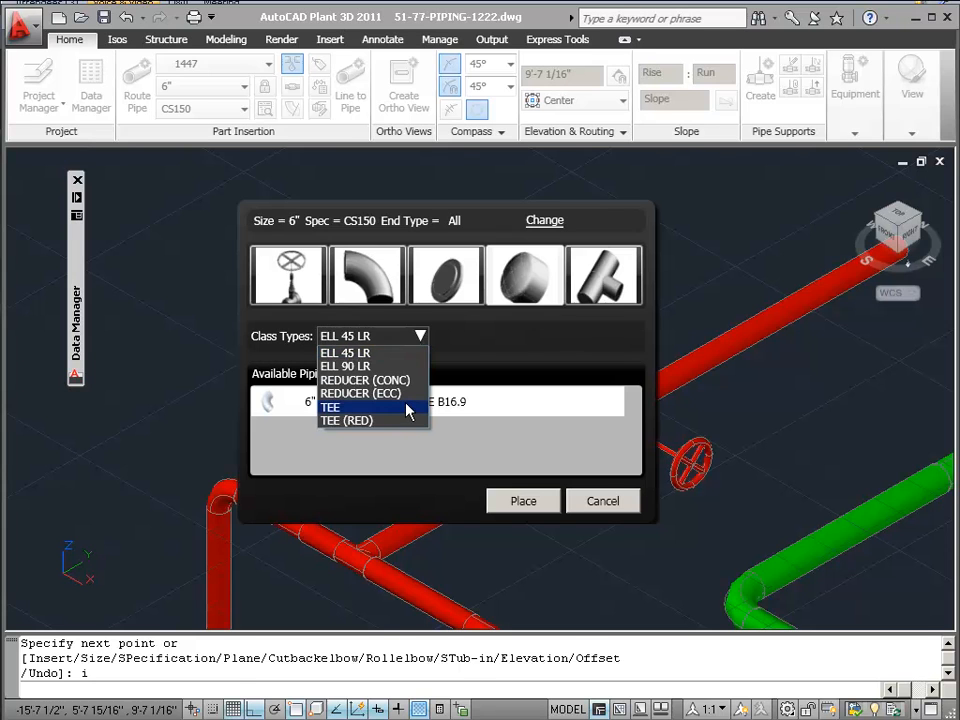
- Place a 6" butt-weld TEE into the pipe run
{"action": "left_click", "coordinate": [330, 407]}
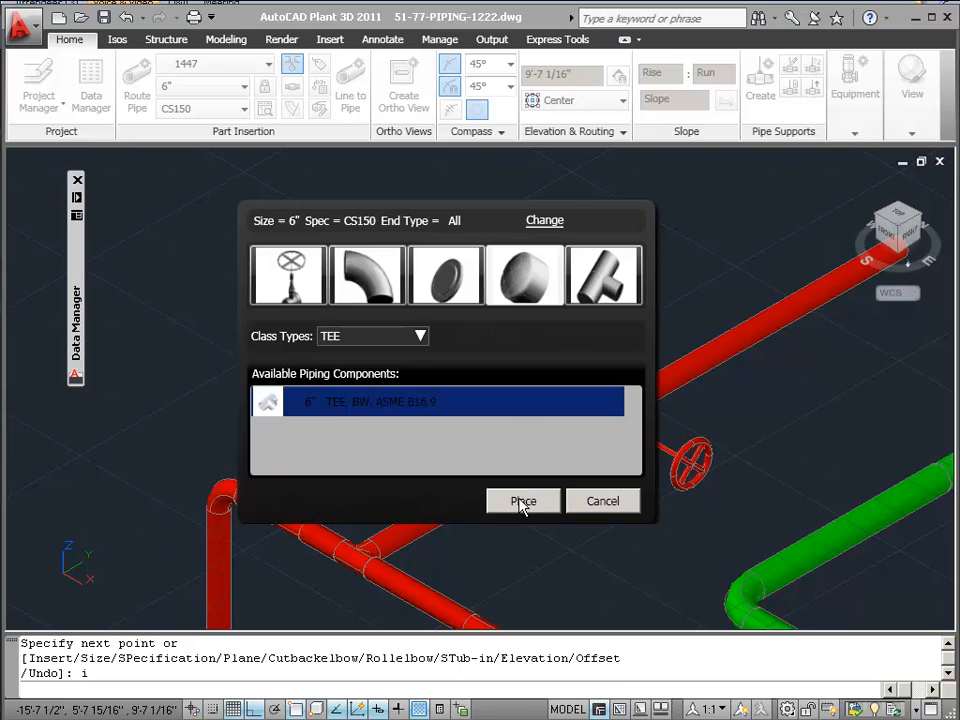
{"action": "left_click", "coordinate": [523, 501]}
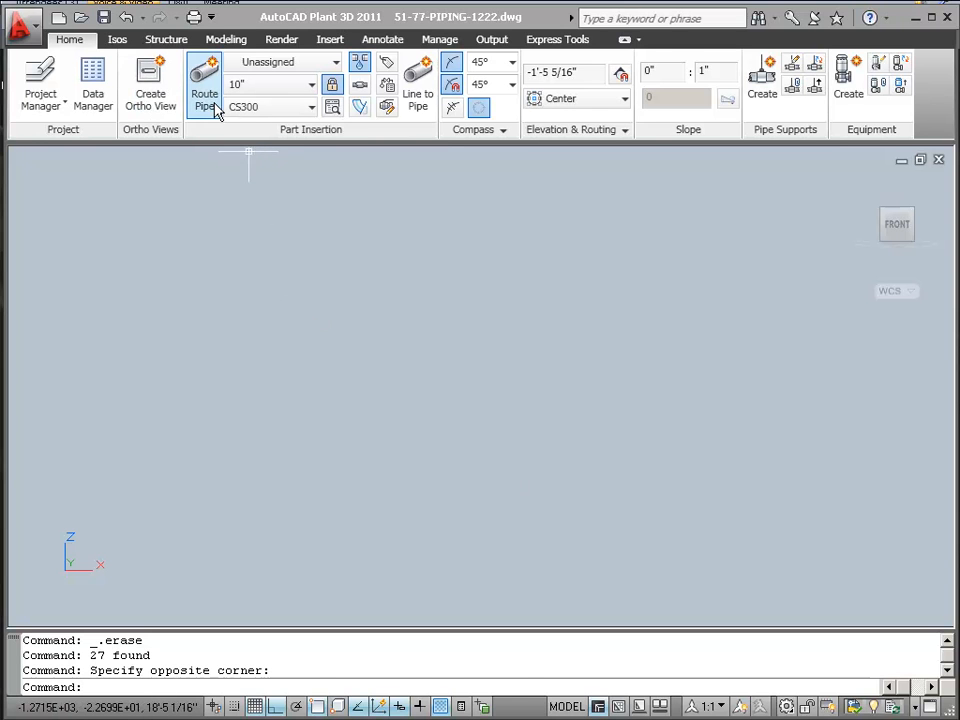
- Route a level 10" CS300 pipe, then start a second pipe with 1":1'-8" slope
{"action": "left_click", "coordinate": [205, 80]}
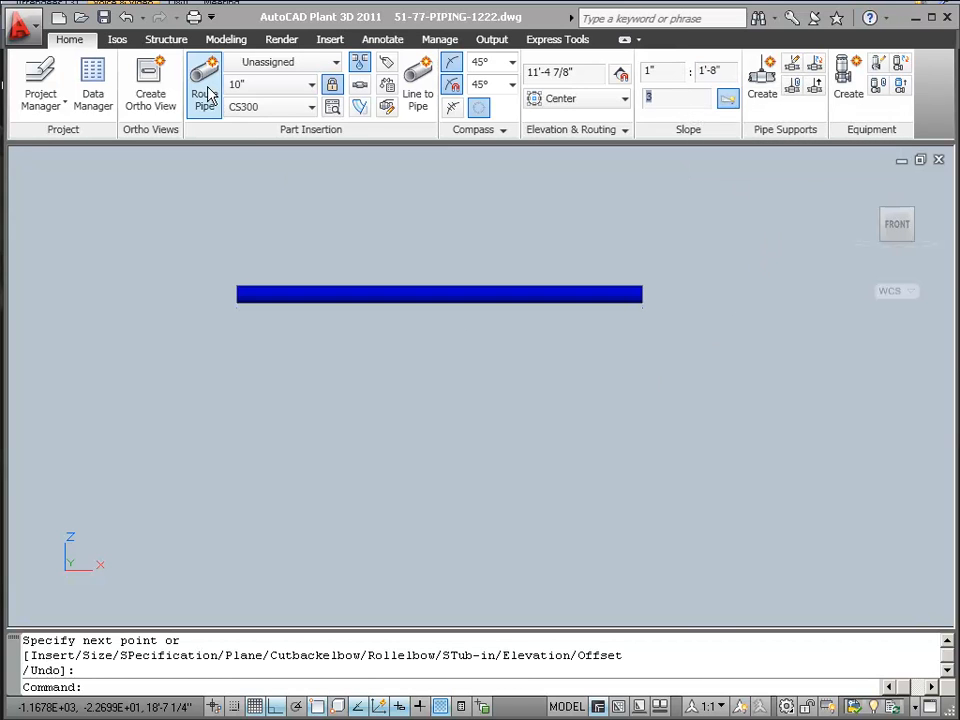
{"action": "left_click", "coordinate": [206, 80]}
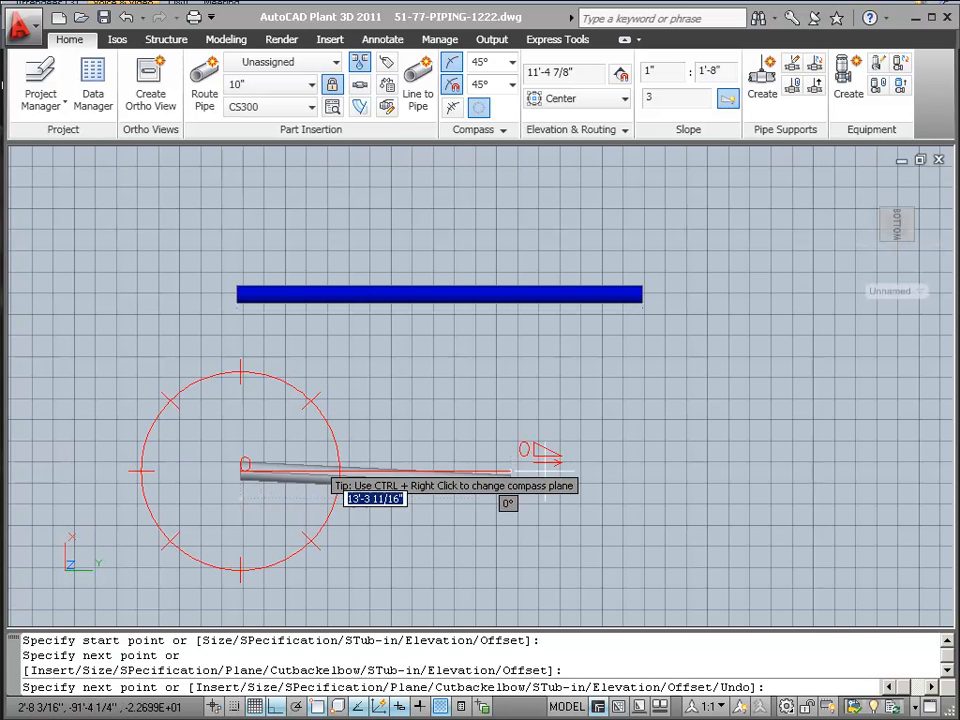
{"action": "mouse_move", "coordinate": [705, 500]}
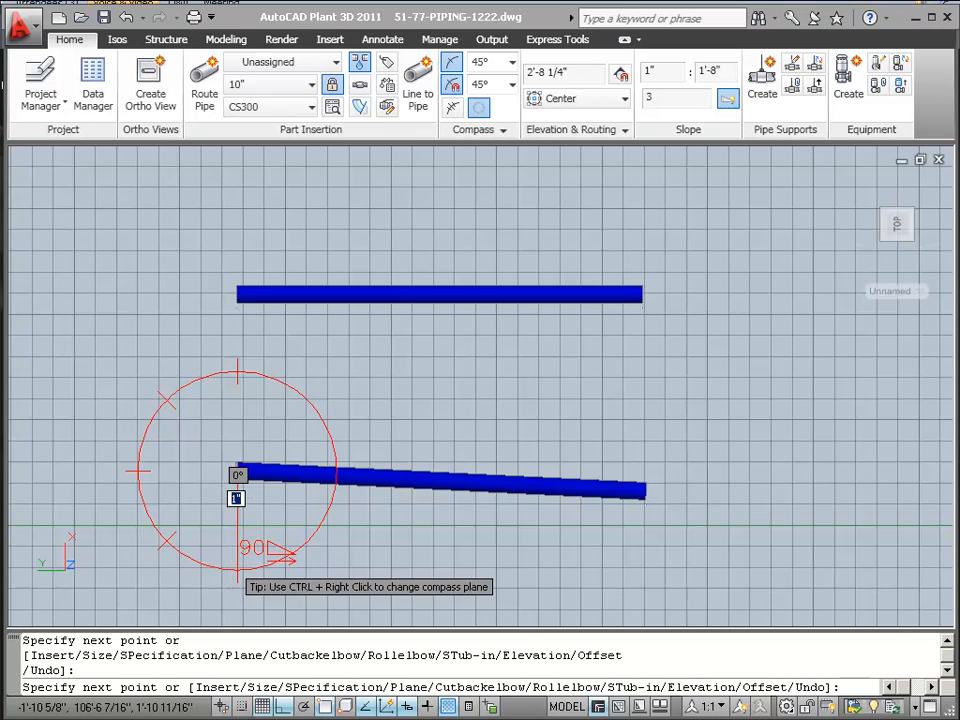
- Finish the downhill pipe below the level one and exit the Route Pipe command
{"action": "key", "text": "Escape"}
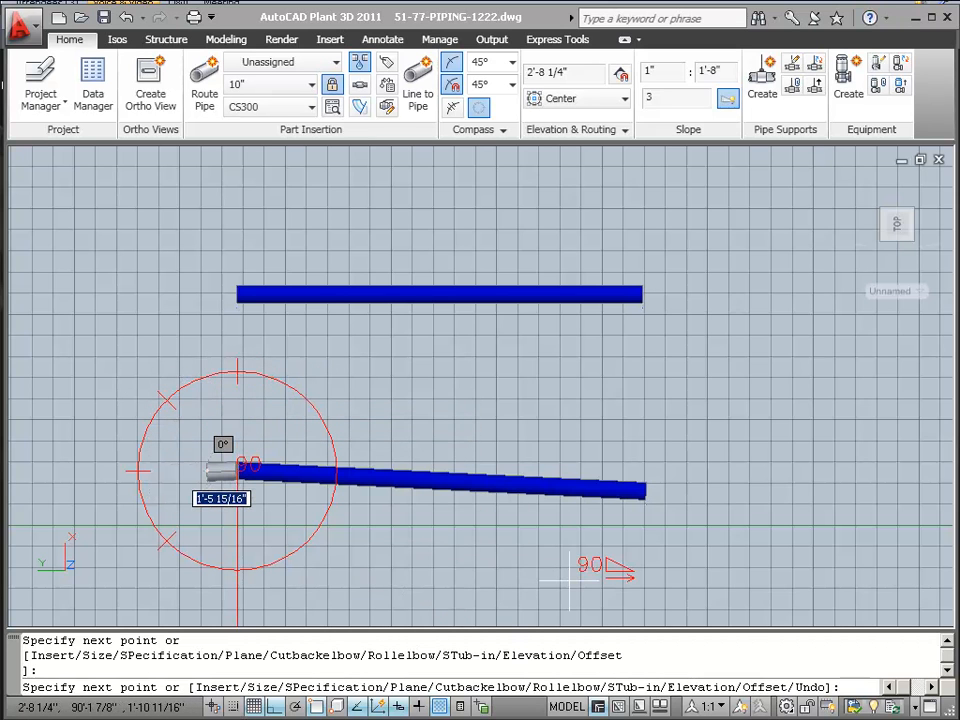
{"action": "key", "text": "Escape"}
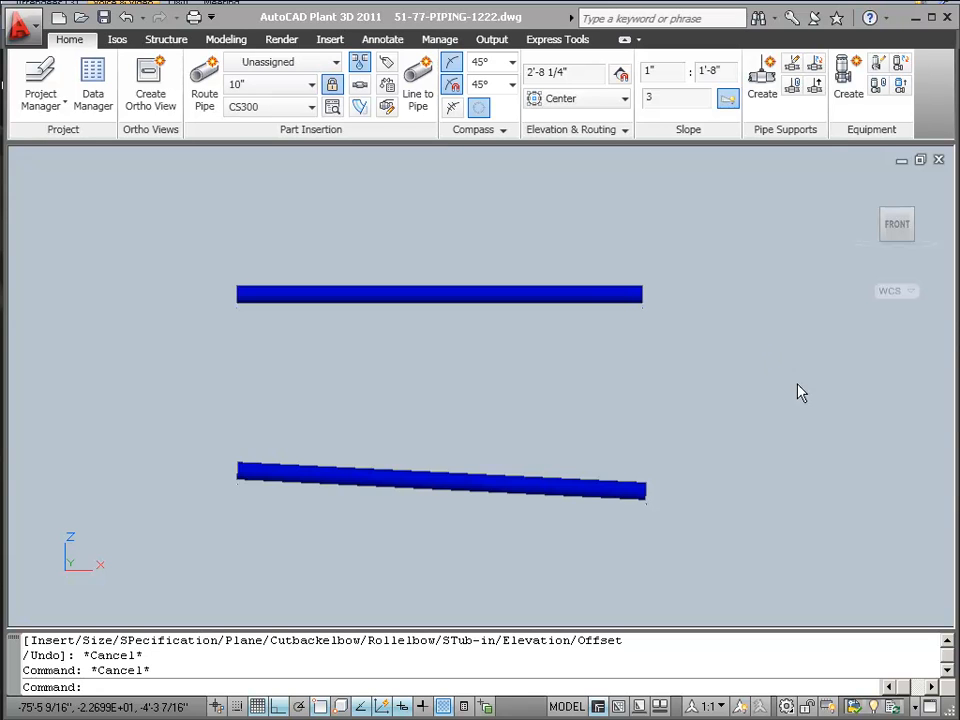
{"action": "mouse_move", "coordinate": [590, 303]}
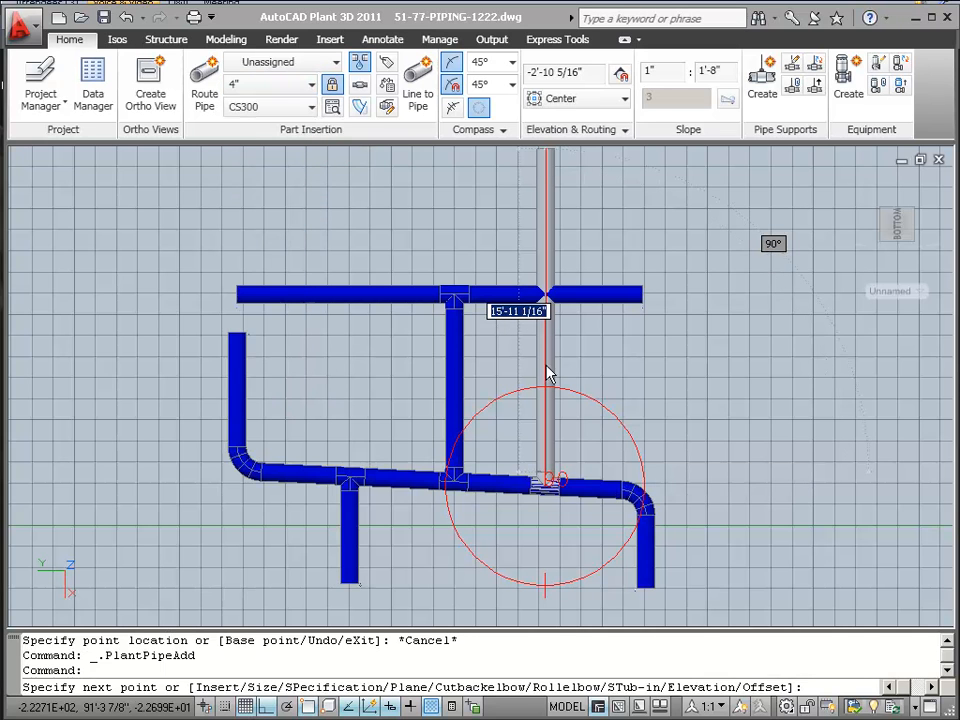
{"action": "mouse_move", "coordinate": [468, 323]}
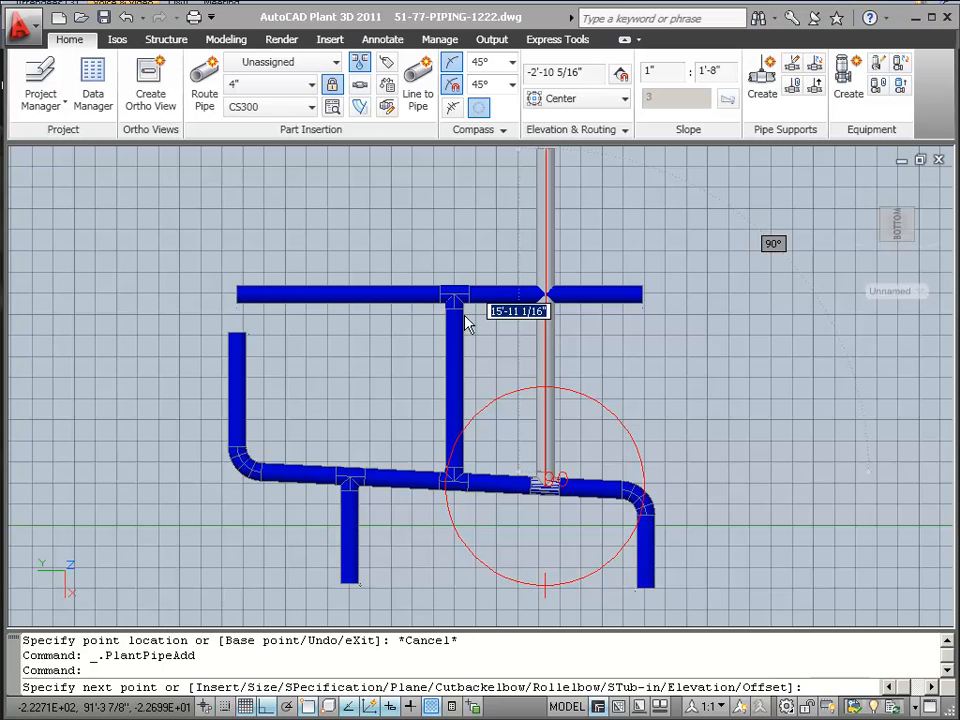